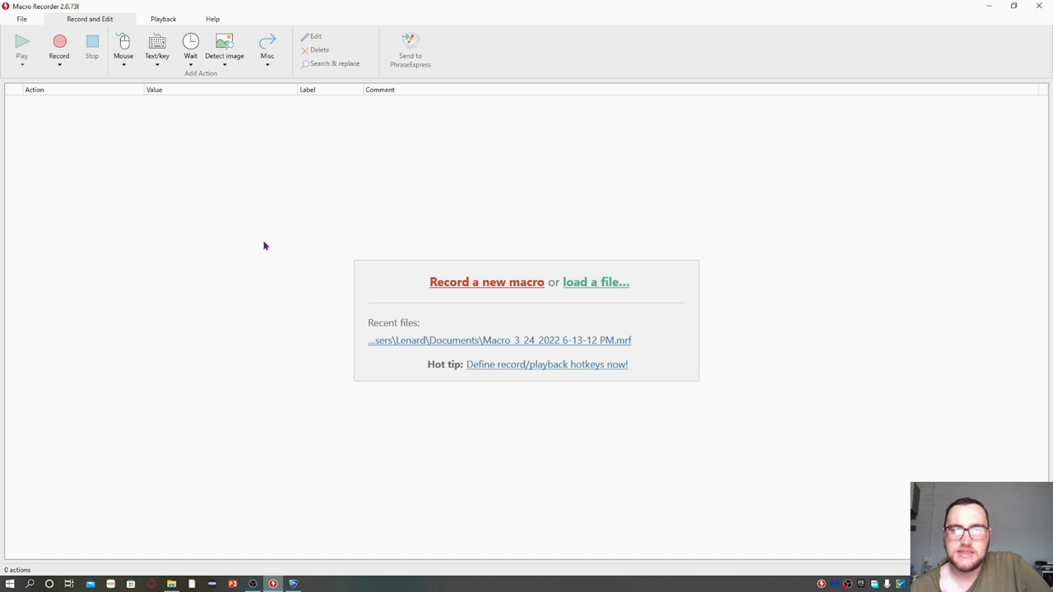
pyautogui.moveTo(272, 376)
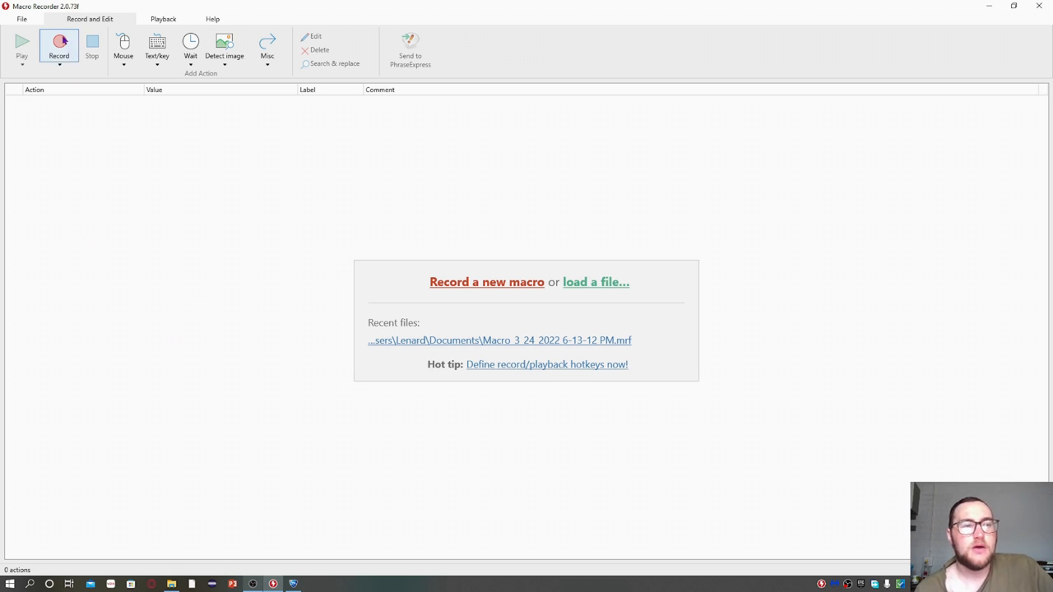
# Discard the trial macro, start a fresh recording, and bring up Rocket League's title screen.
pyautogui.click(58, 45)
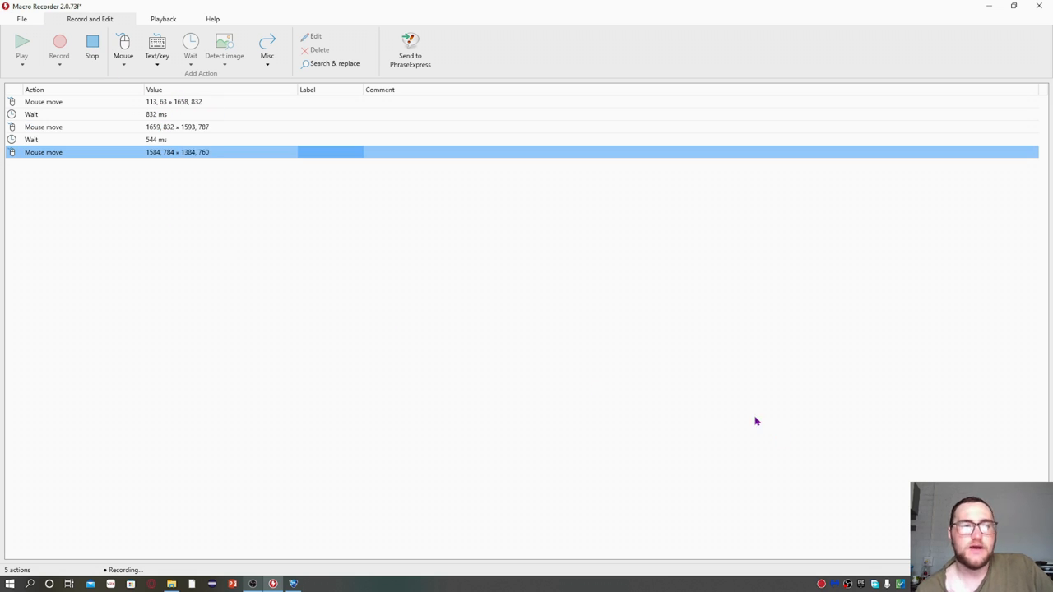
pyautogui.moveTo(160, 252)
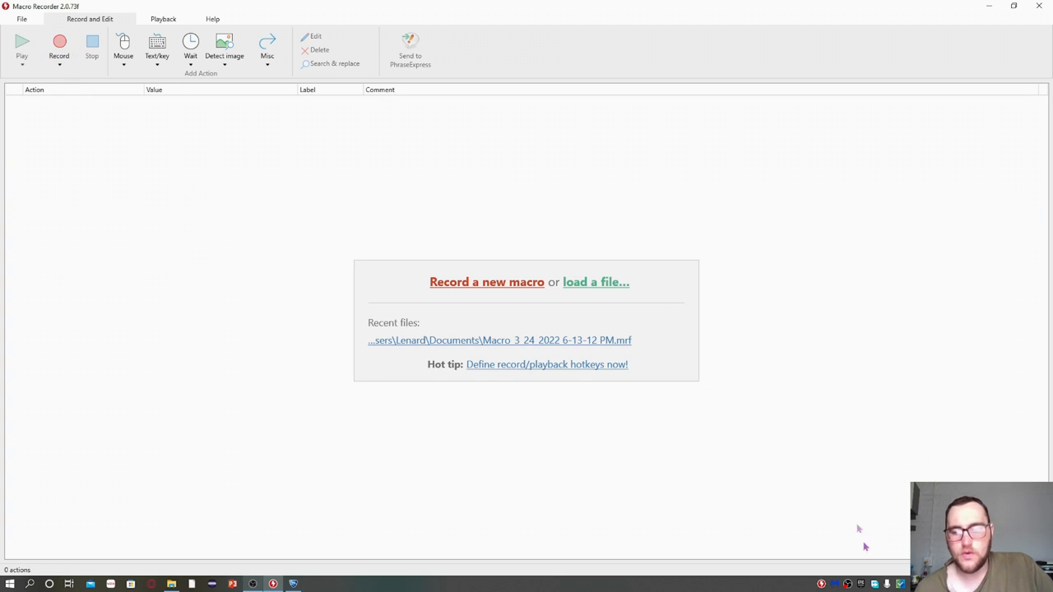
pyautogui.click(273, 584)
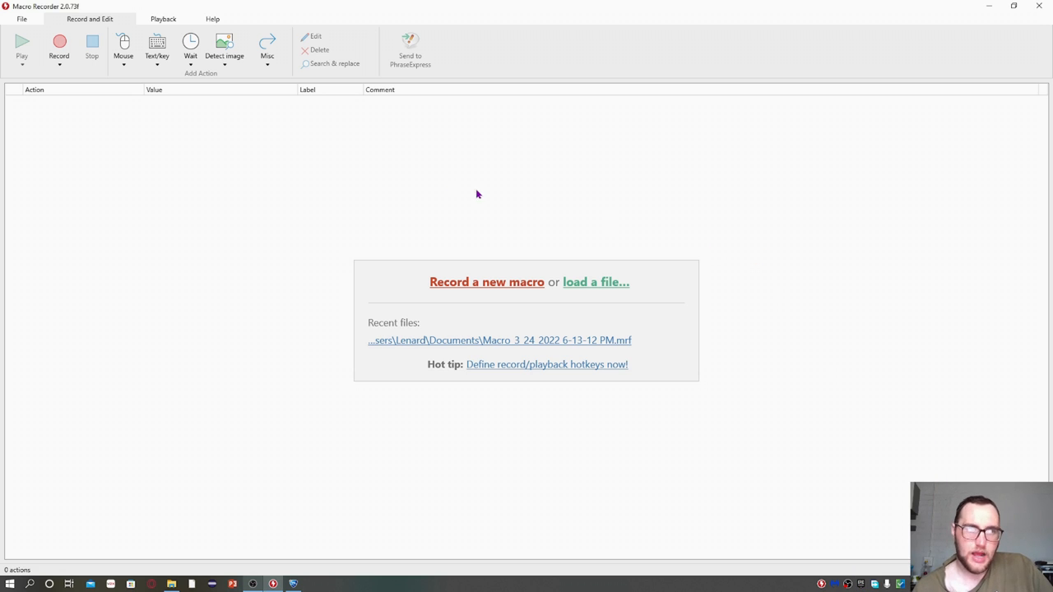
pyautogui.click(58, 45)
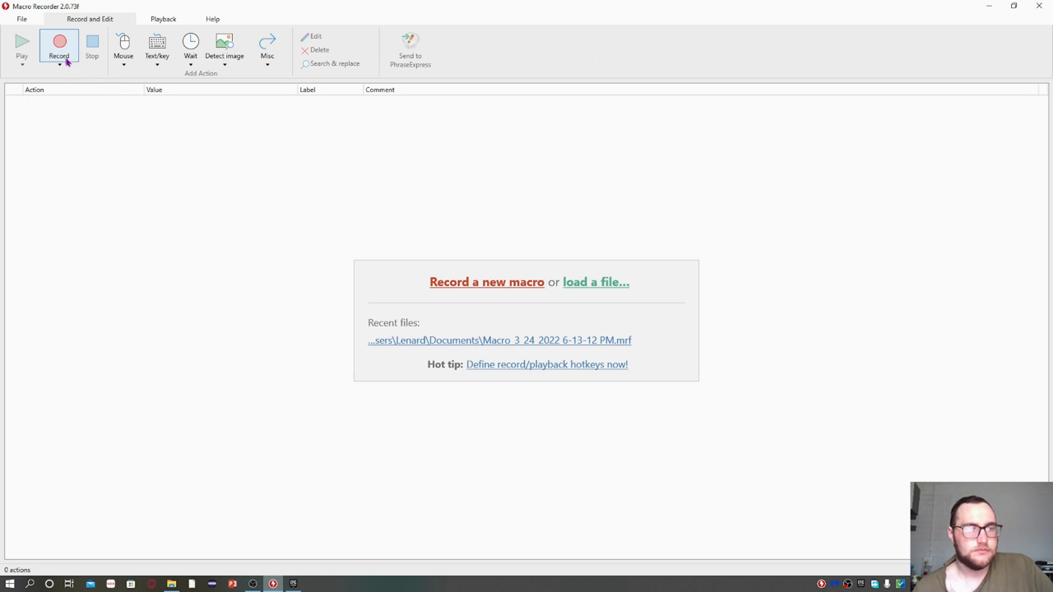
pyautogui.click(58, 46)
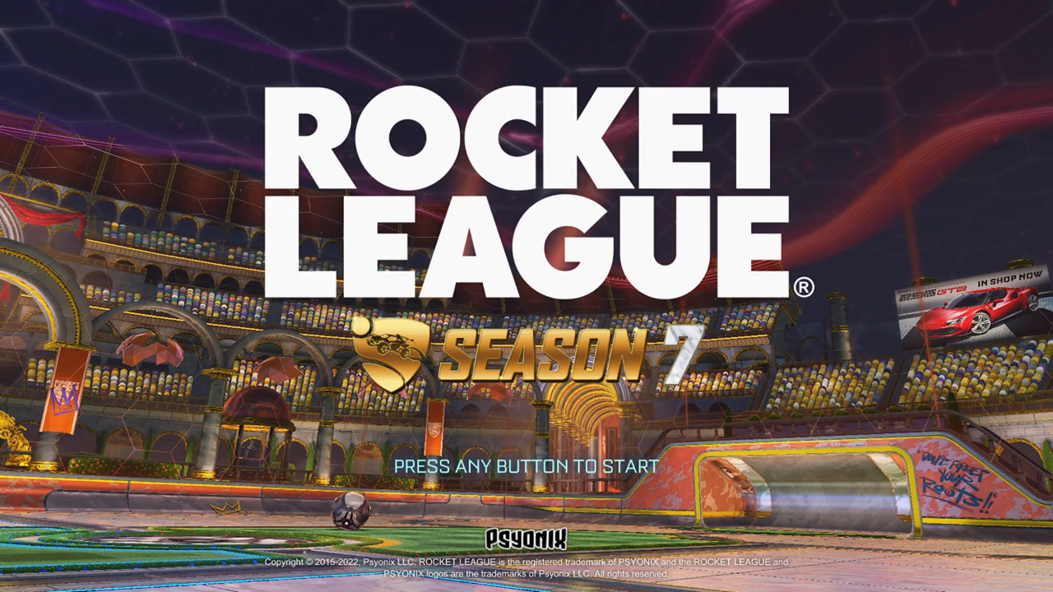
# Get past the title screen and go to Play, Training, then Free Play.
pyautogui.press('enter')
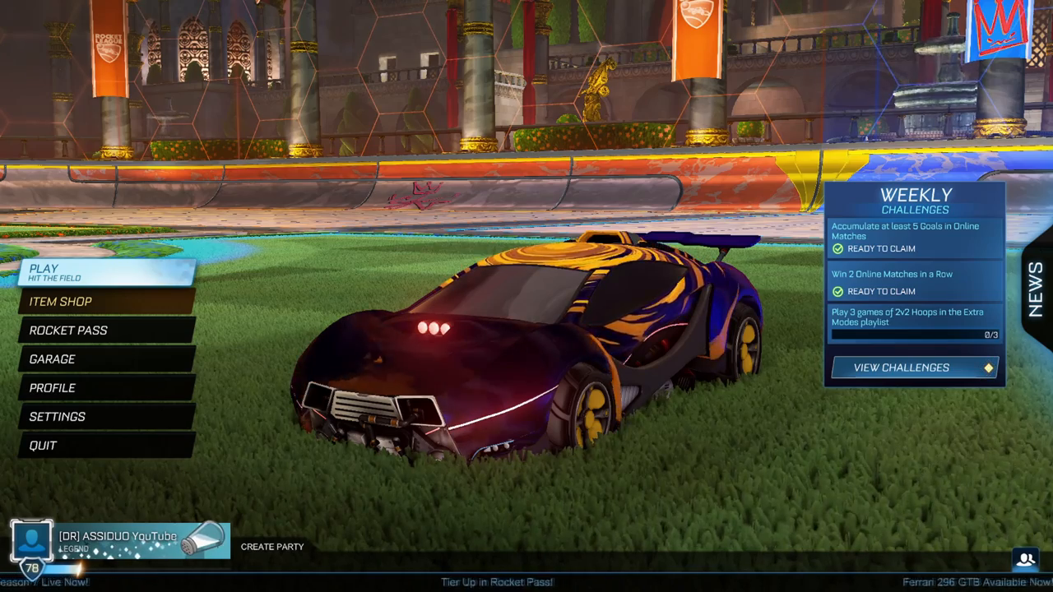
pyautogui.moveTo(52, 384)
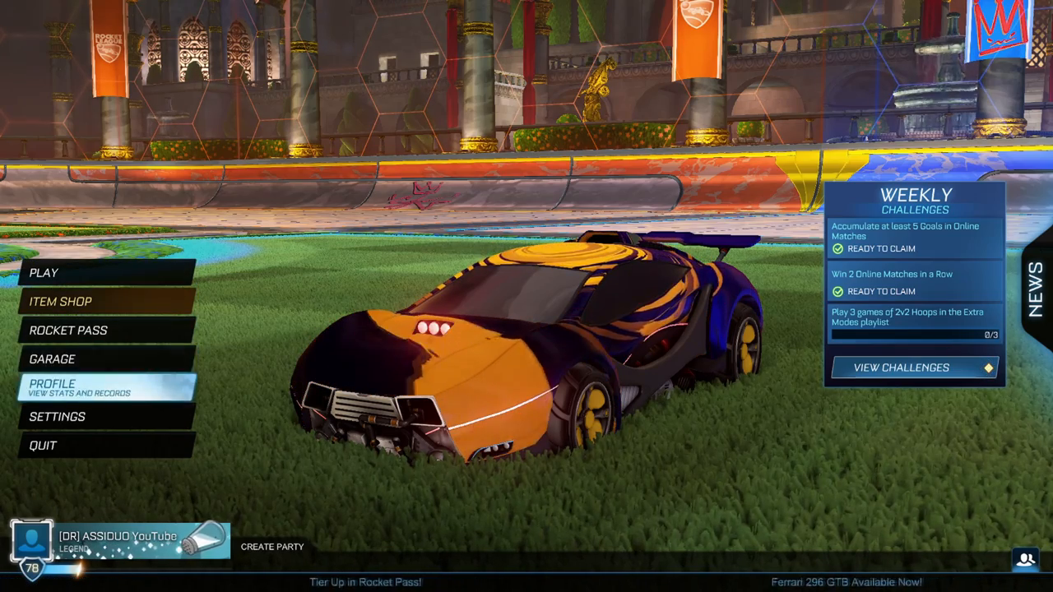
pyautogui.moveTo(44, 269)
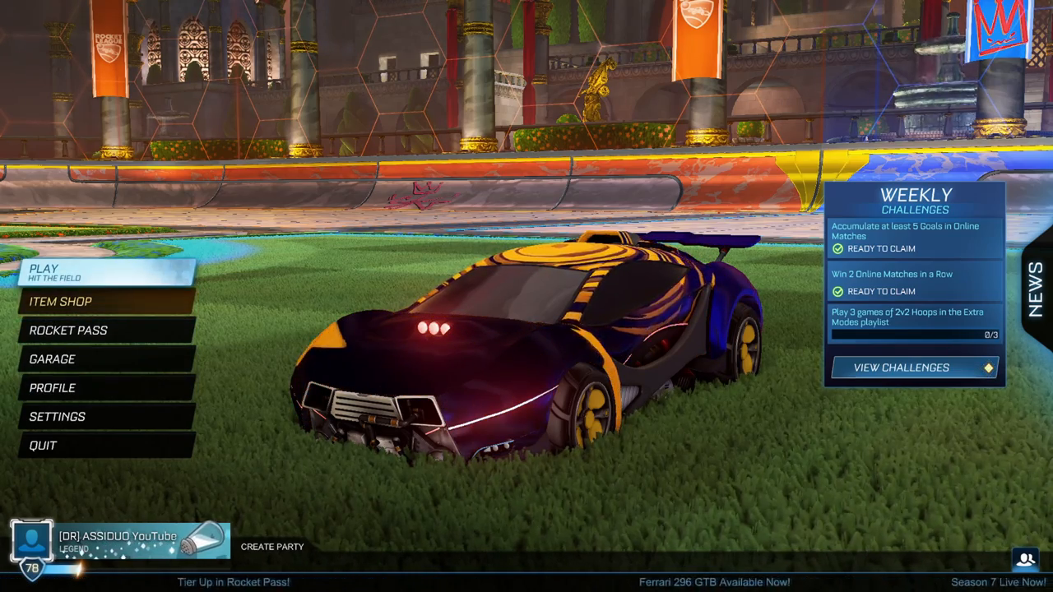
pyautogui.click(43, 271)
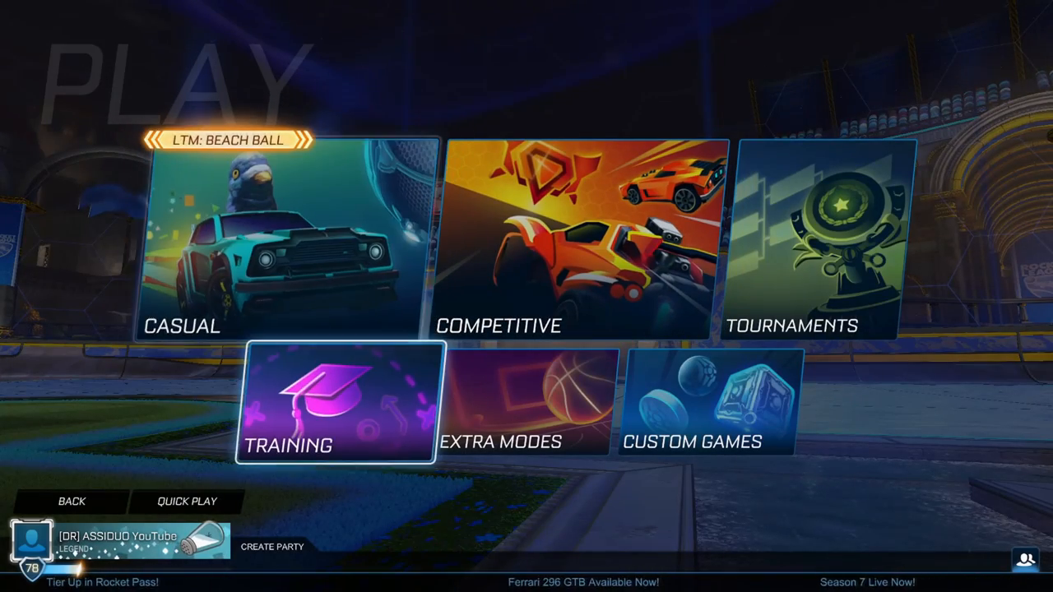
pyautogui.click(335, 403)
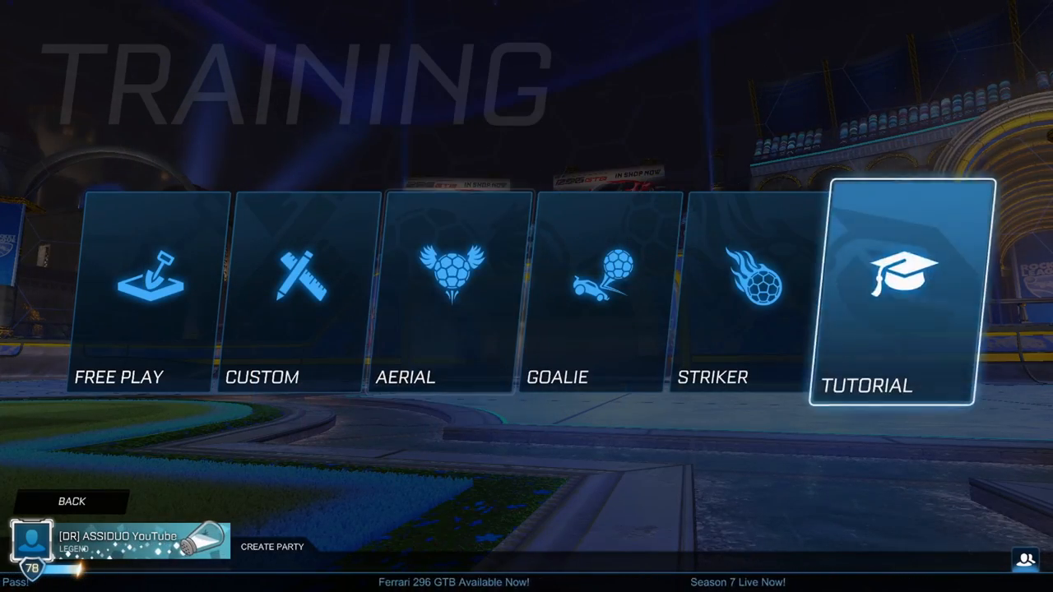
pyautogui.click(150, 280)
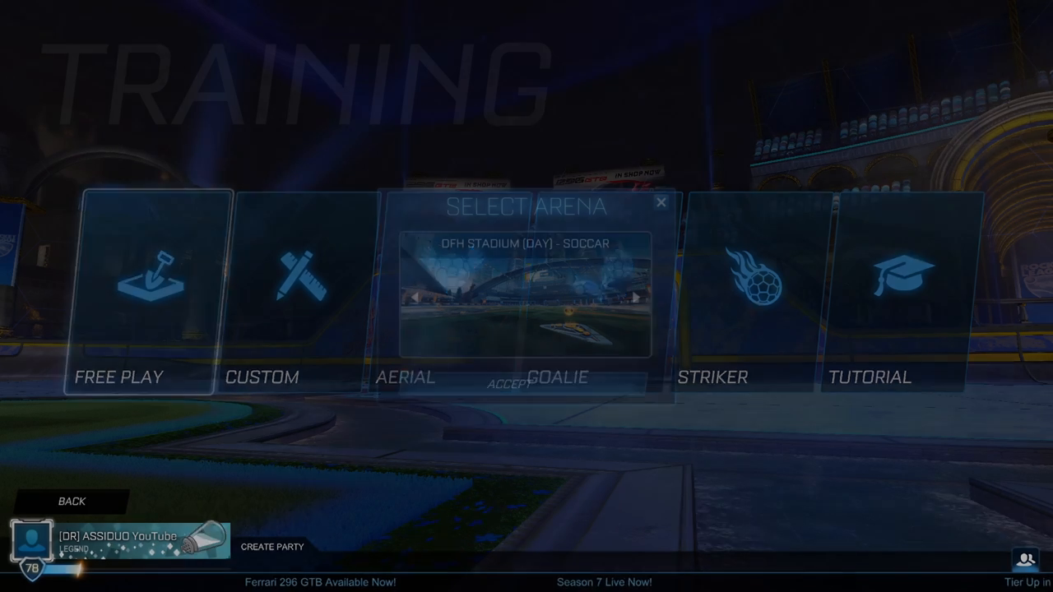
pyautogui.click(508, 384)
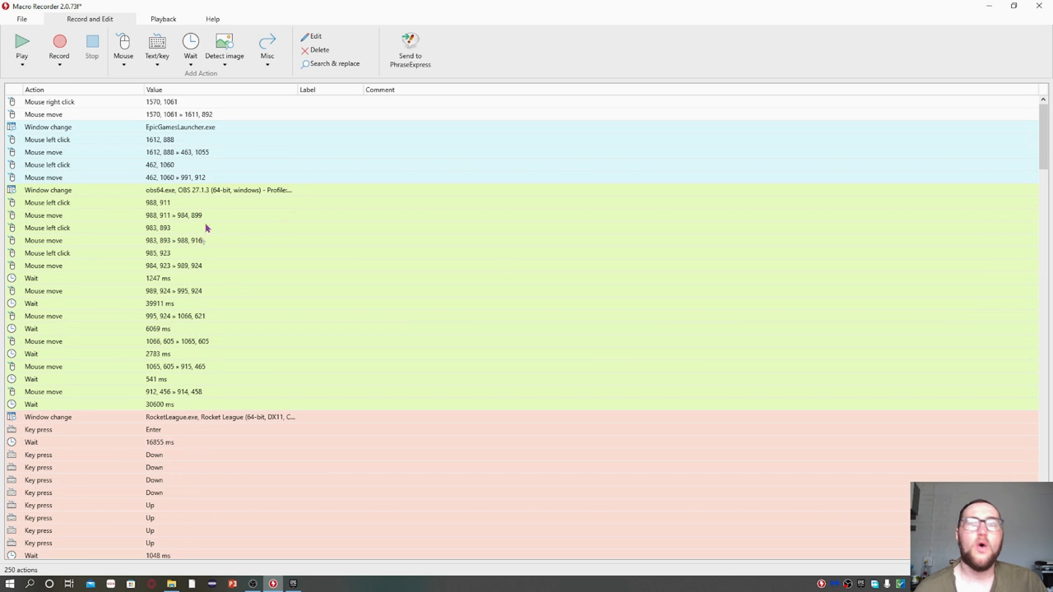
pyautogui.moveTo(235, 380)
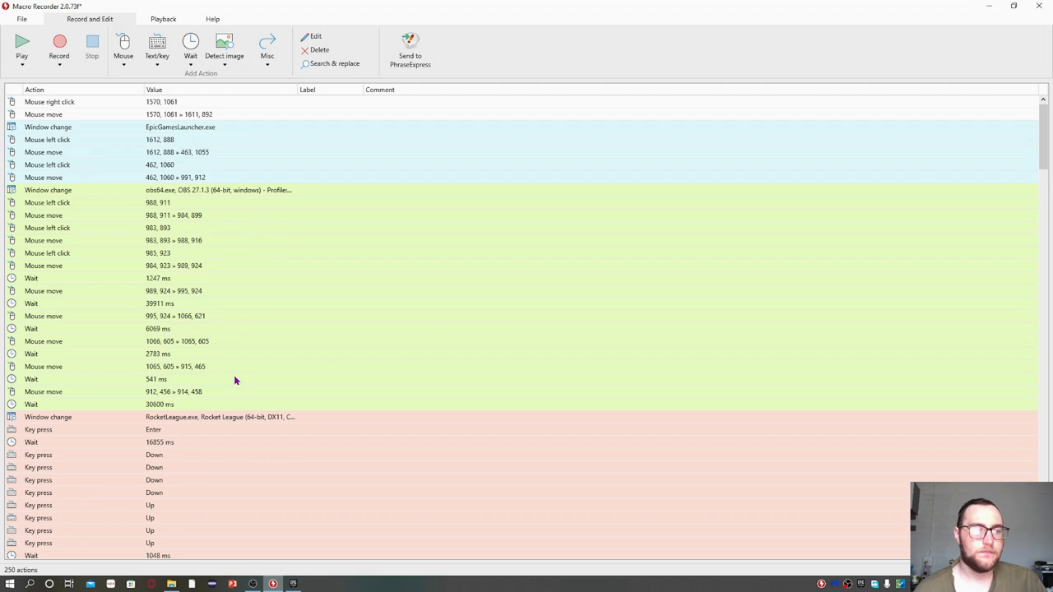
# Open the Record and Edit tab to review the 250 recorded actions.
pyautogui.click(164, 404)
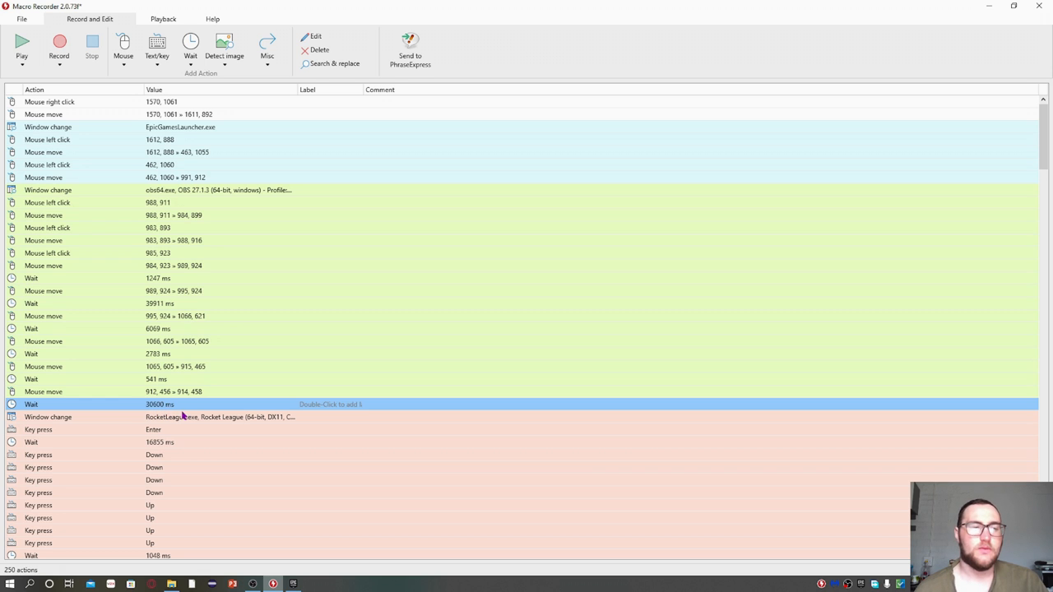
pyautogui.moveTo(221, 428)
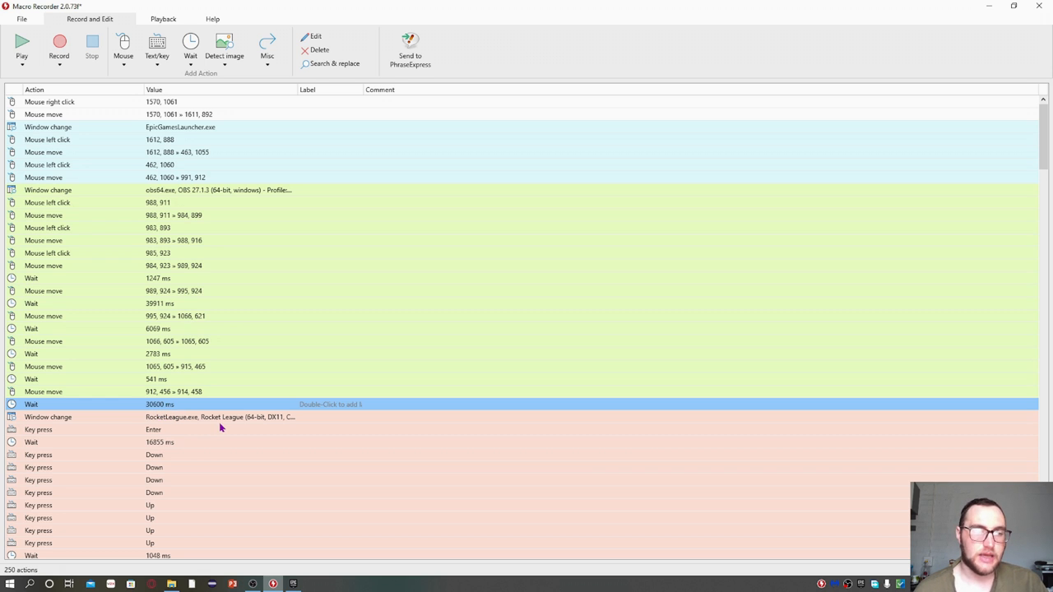
pyautogui.moveTo(159, 450)
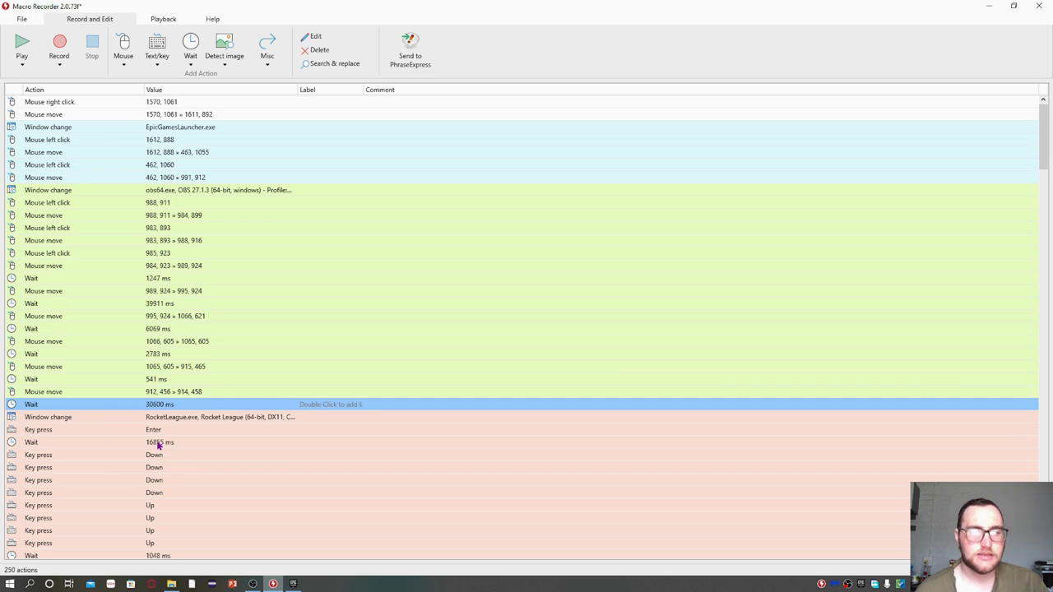
pyautogui.moveTo(211, 444)
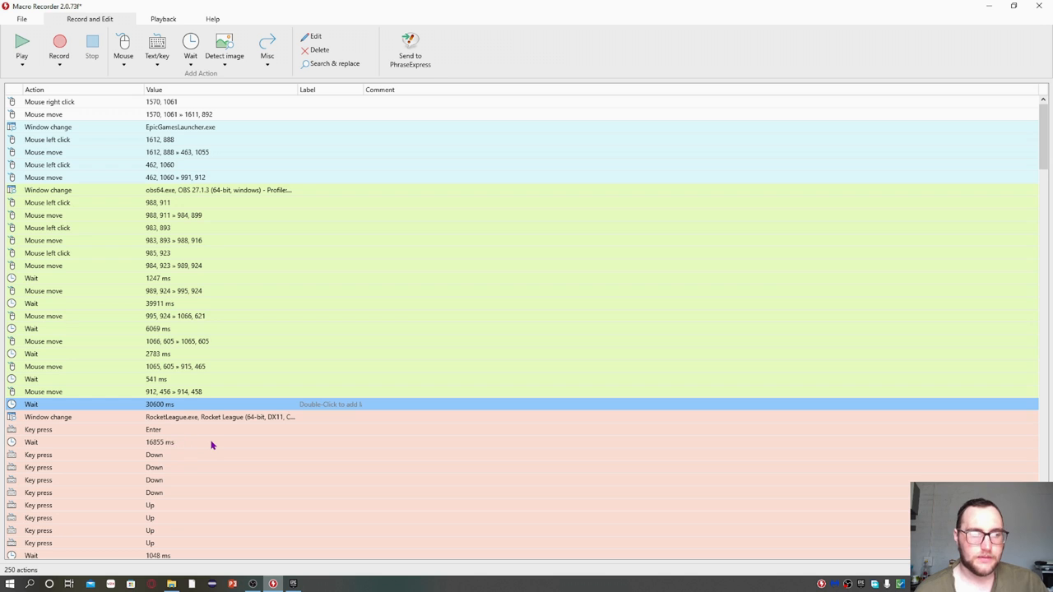
pyautogui.moveTo(189, 426)
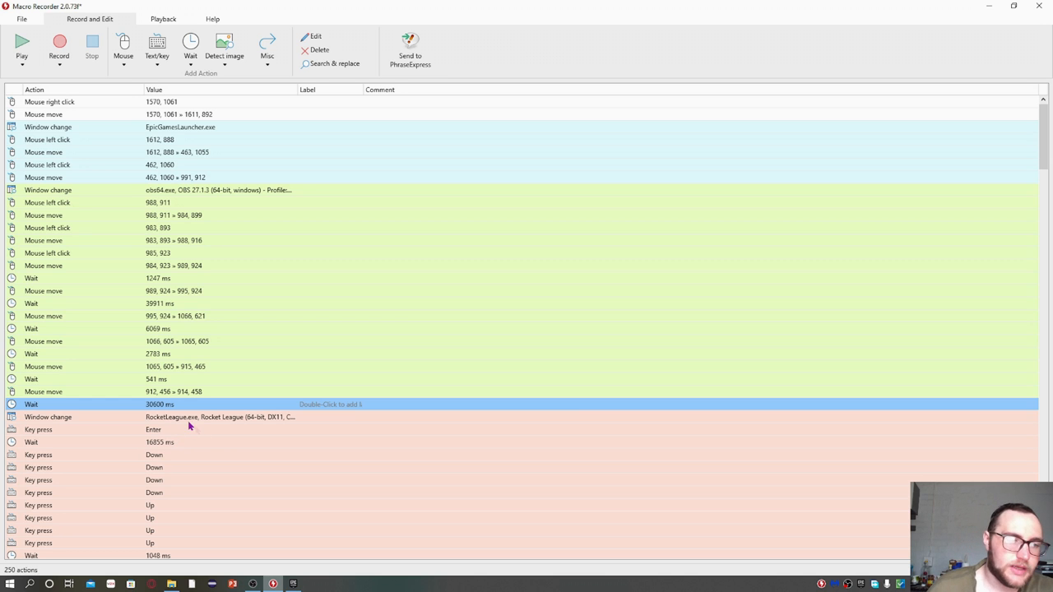
pyautogui.moveTo(169, 447)
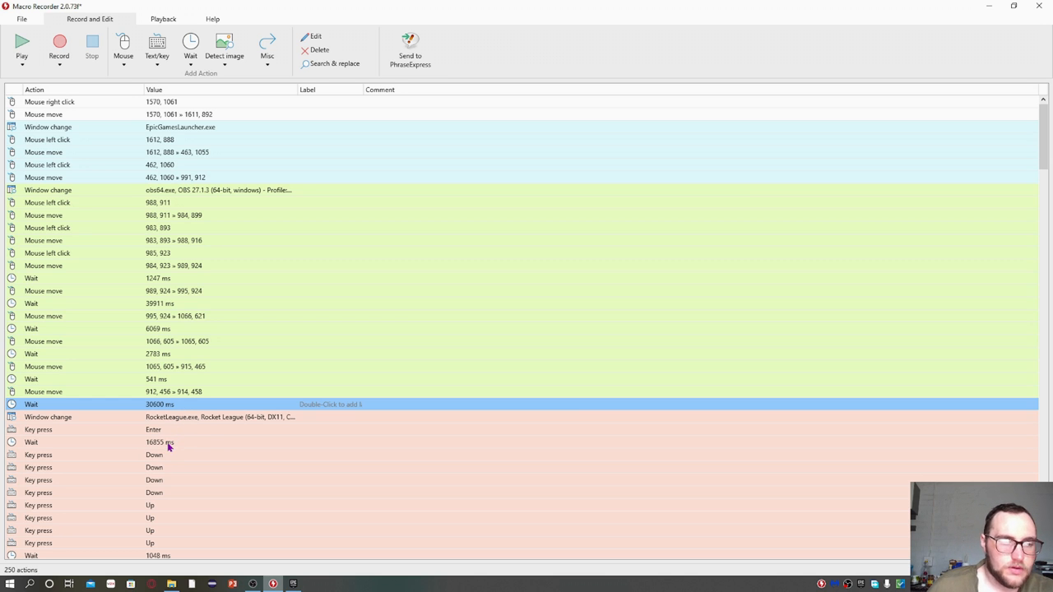
pyautogui.moveTo(161, 426)
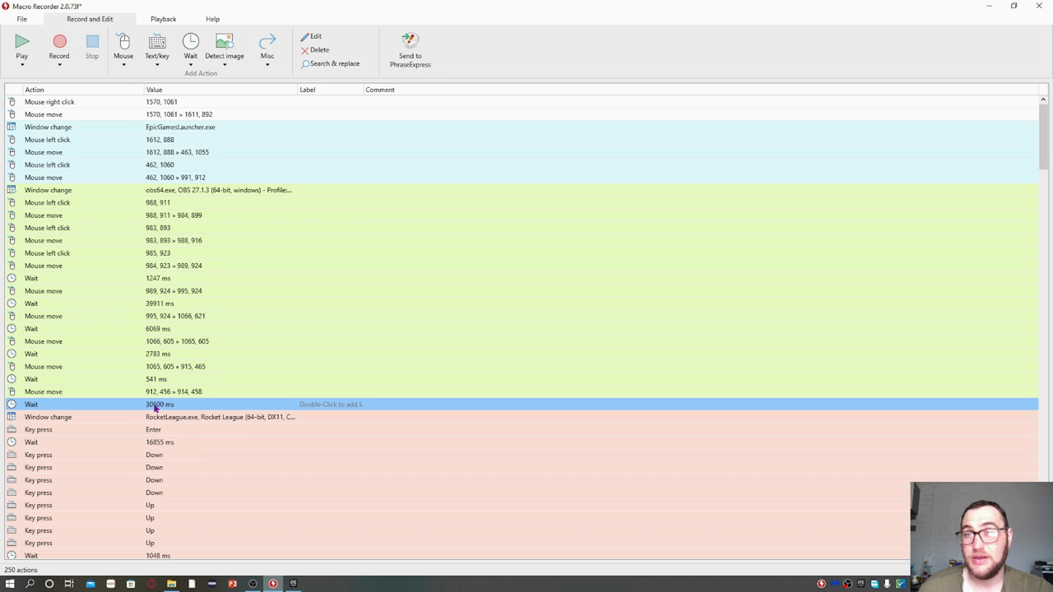
pyautogui.moveTo(167, 380)
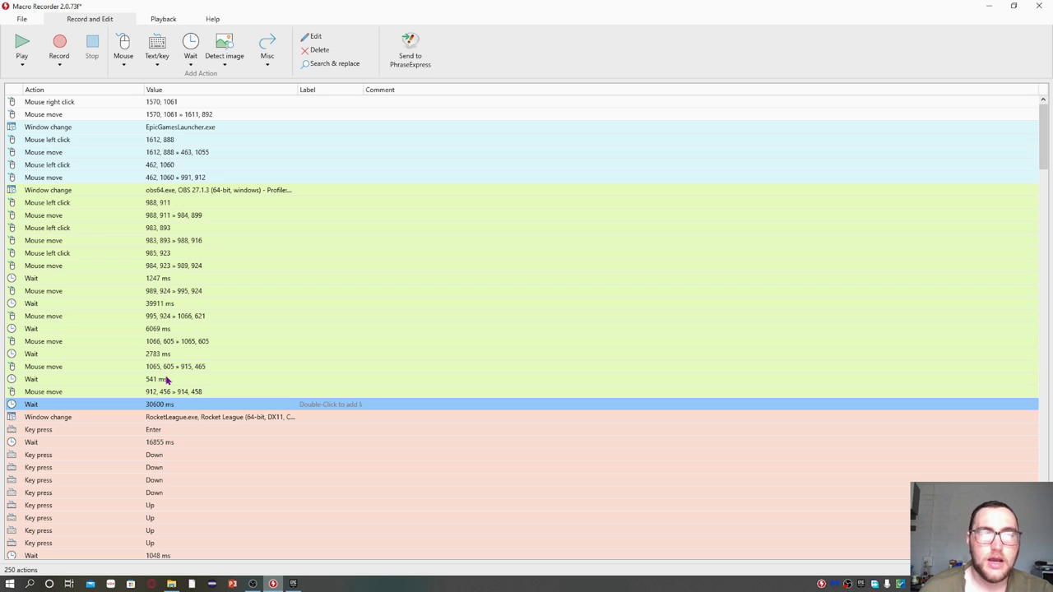
pyautogui.moveTo(165, 114)
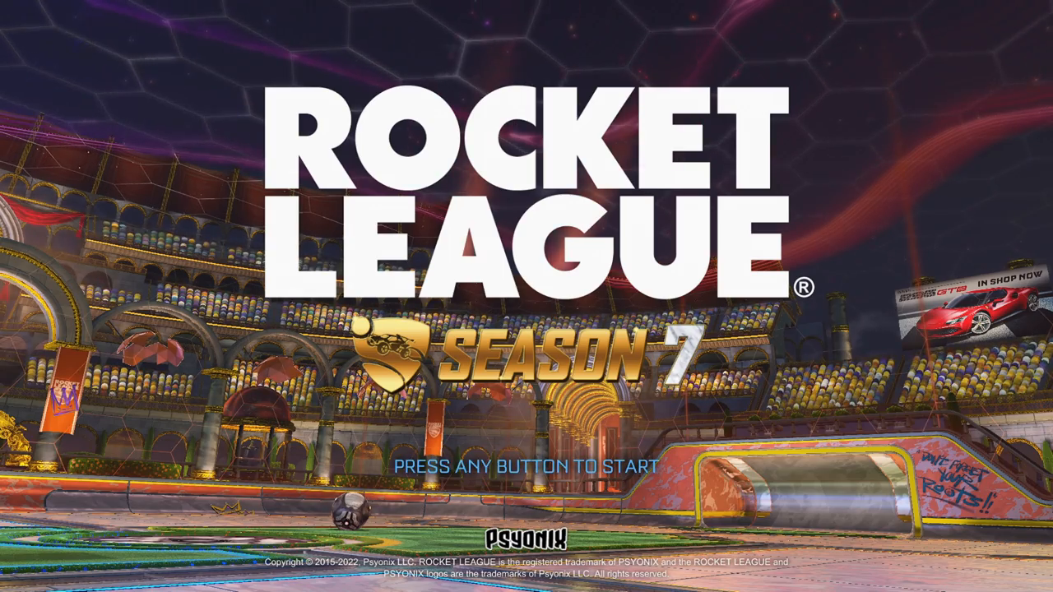
# Get past the title screen and pick Free Play from Training.
pyautogui.press('enter')
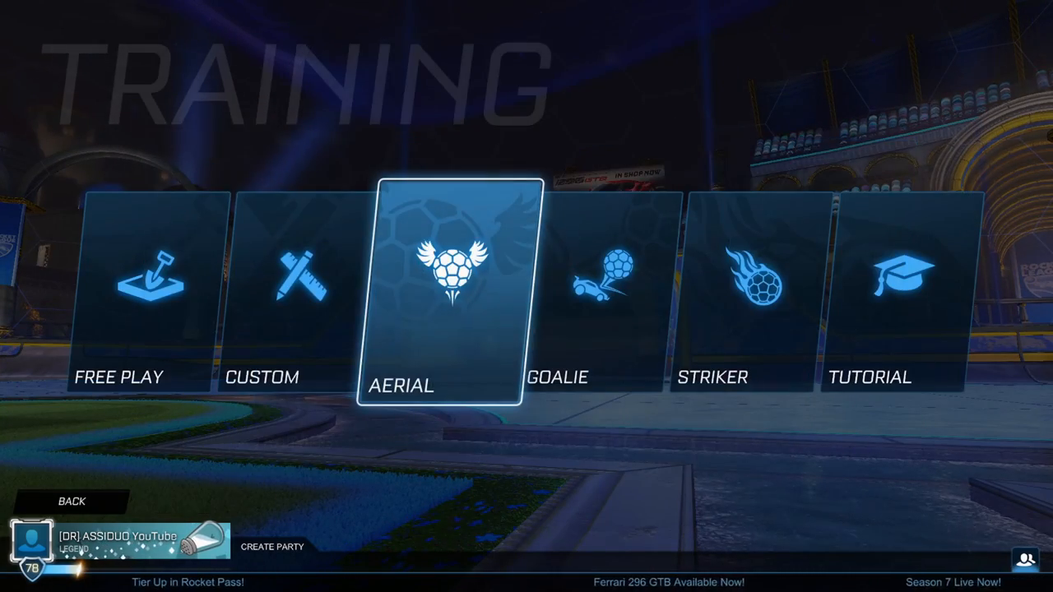
pyautogui.click(440, 296)
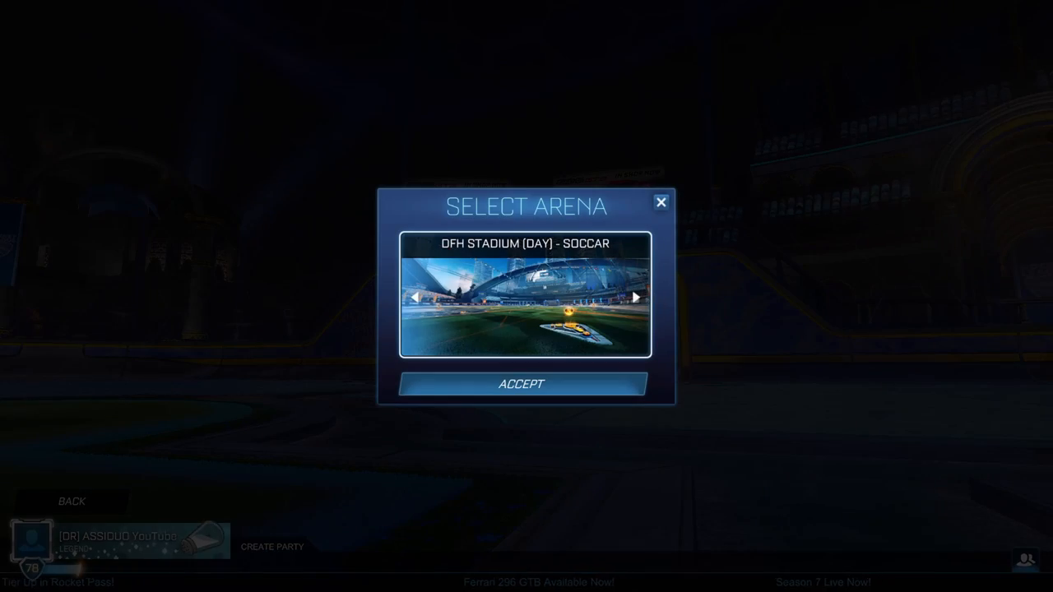
# Accept the DFH Stadium arena and drive around Free Play with the controller.
pyautogui.click(522, 384)
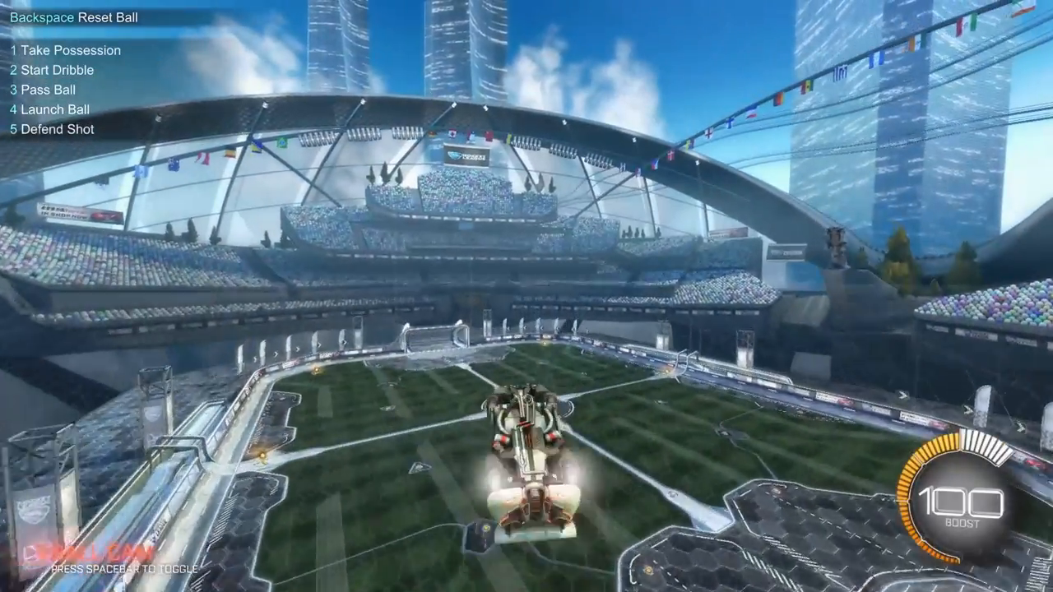
pyautogui.press('space')
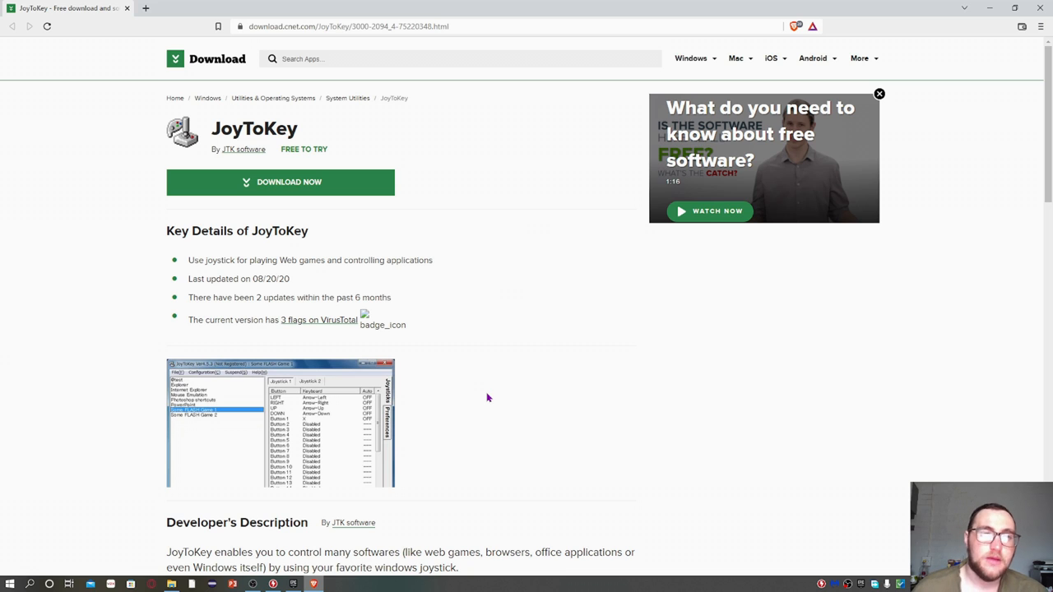
# Start the JoyToKey download from its Download.com listing.
pyautogui.click(349, 26)
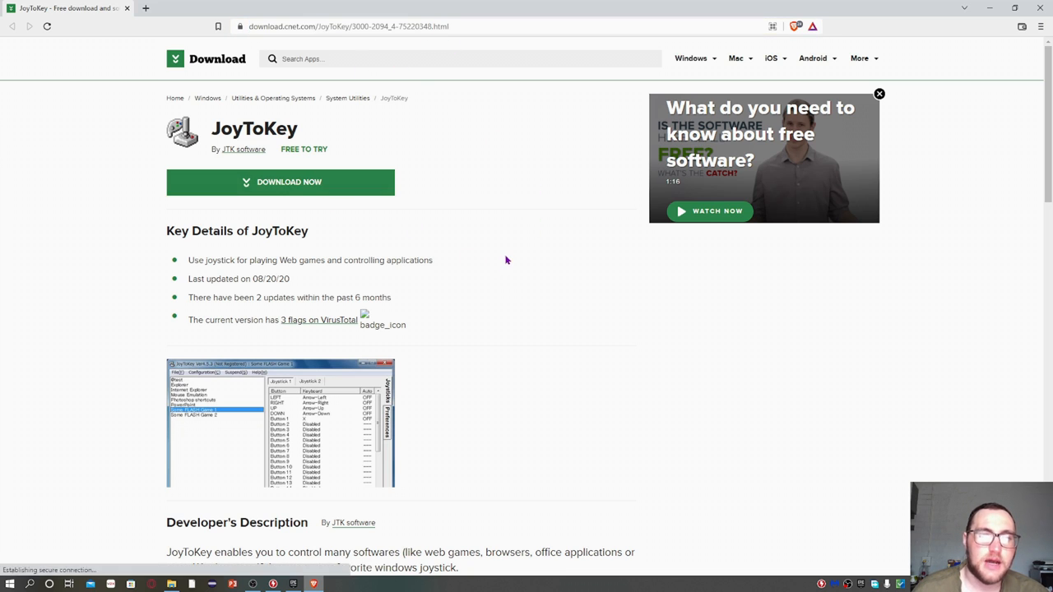
# Save JoyToKeySetup_en.exe, run it, accept the license, and finish setup launching JoyToKey.
pyautogui.click(281, 182)
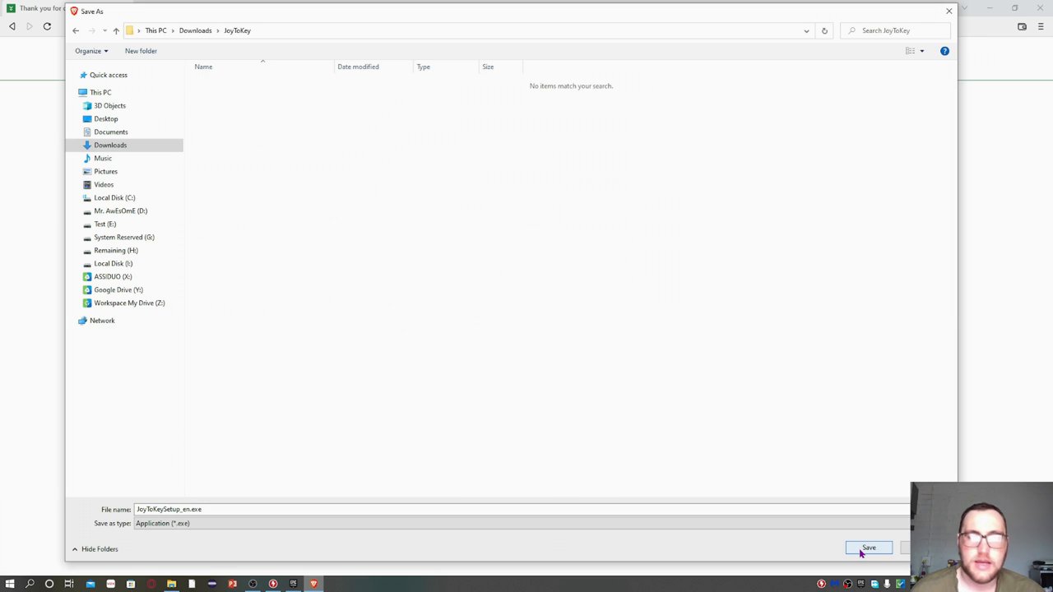
pyautogui.click(868, 547)
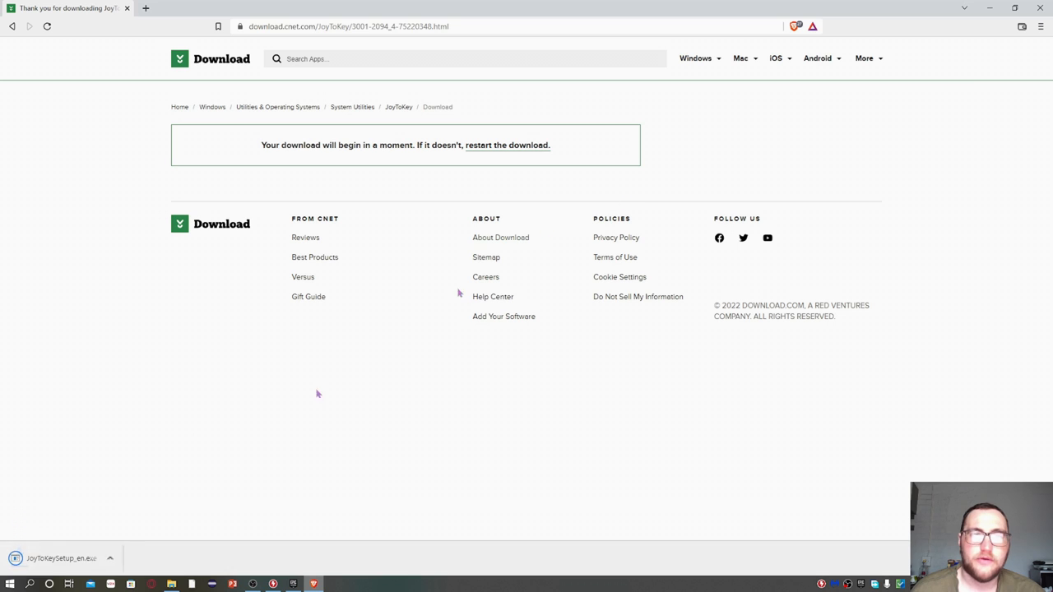
pyautogui.click(55, 558)
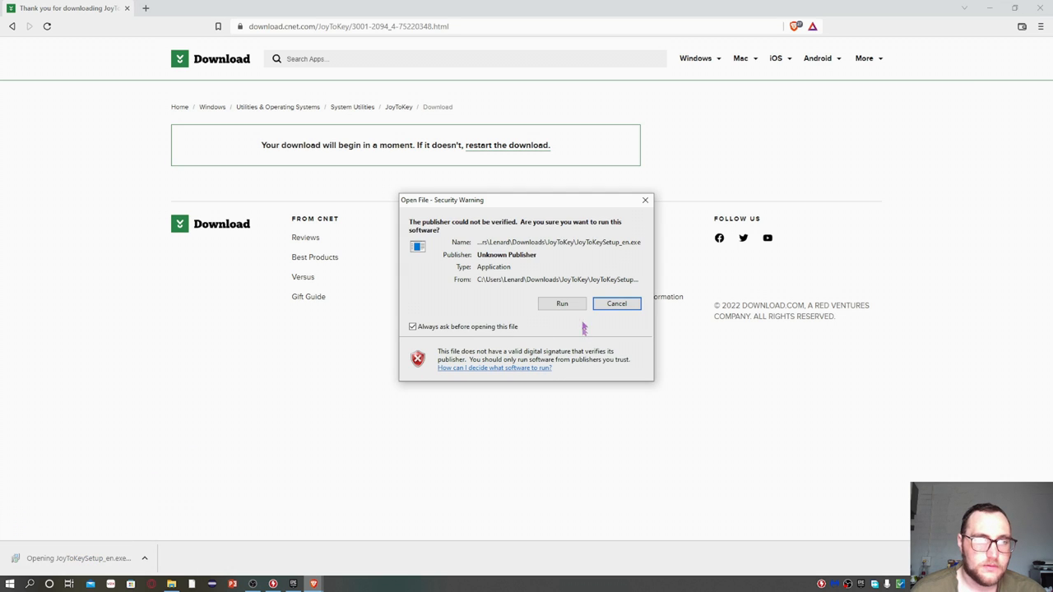
pyautogui.click(616, 304)
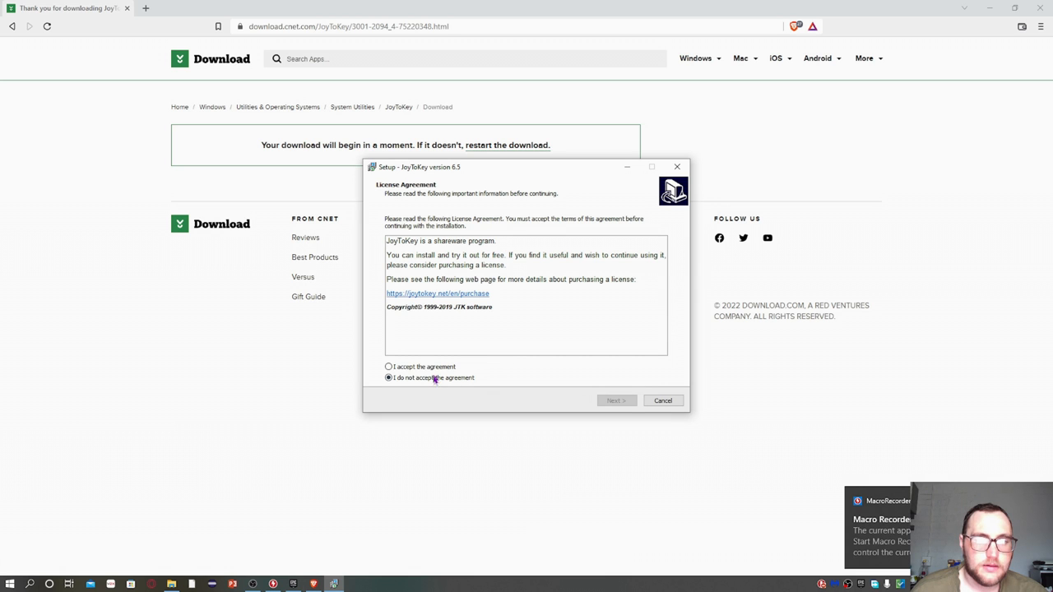
pyautogui.click(616, 401)
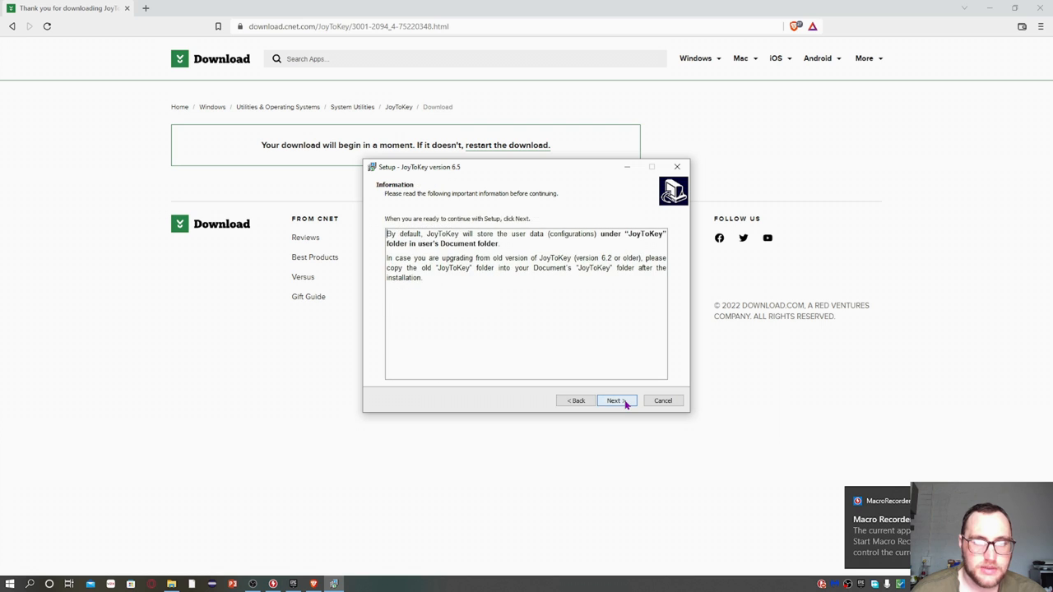
pyautogui.click(613, 401)
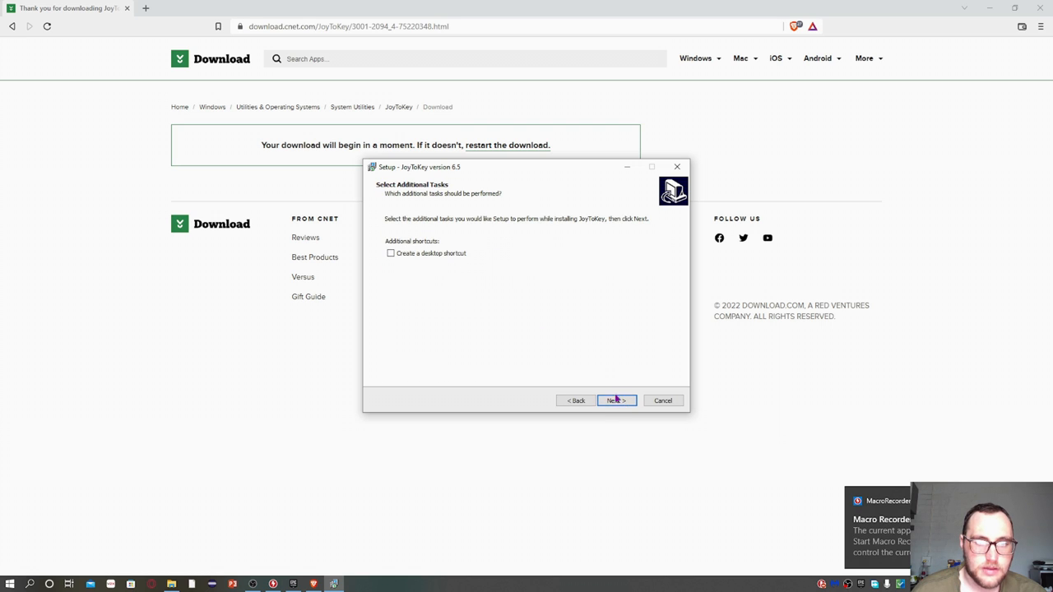
pyautogui.click(616, 401)
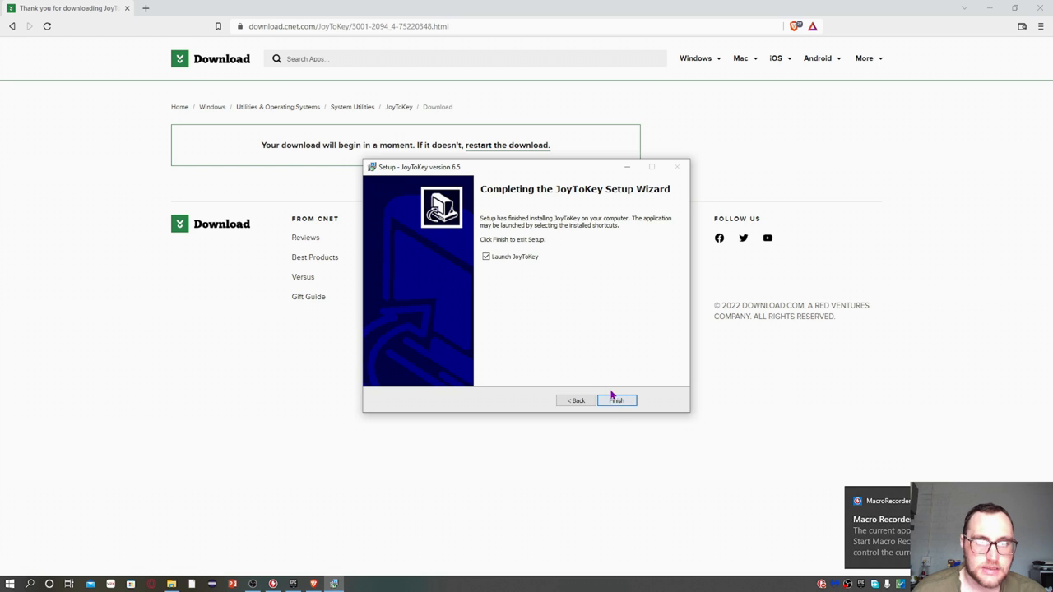
pyautogui.click(617, 400)
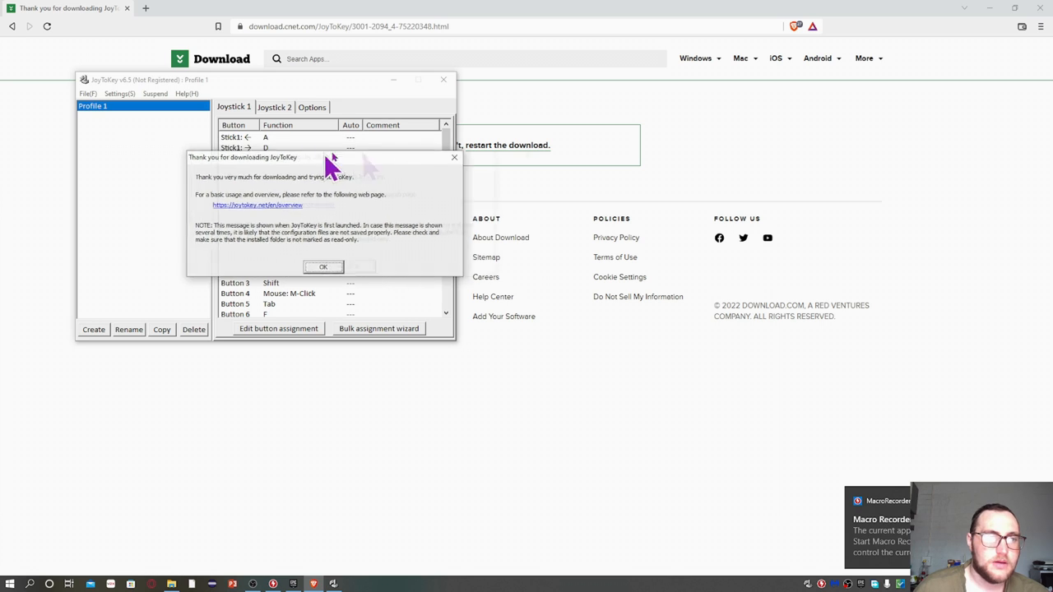
# Dismiss the thank-you message, scroll Joystick 1's mappings and select the Stick1 ← row.
pyautogui.click(322, 266)
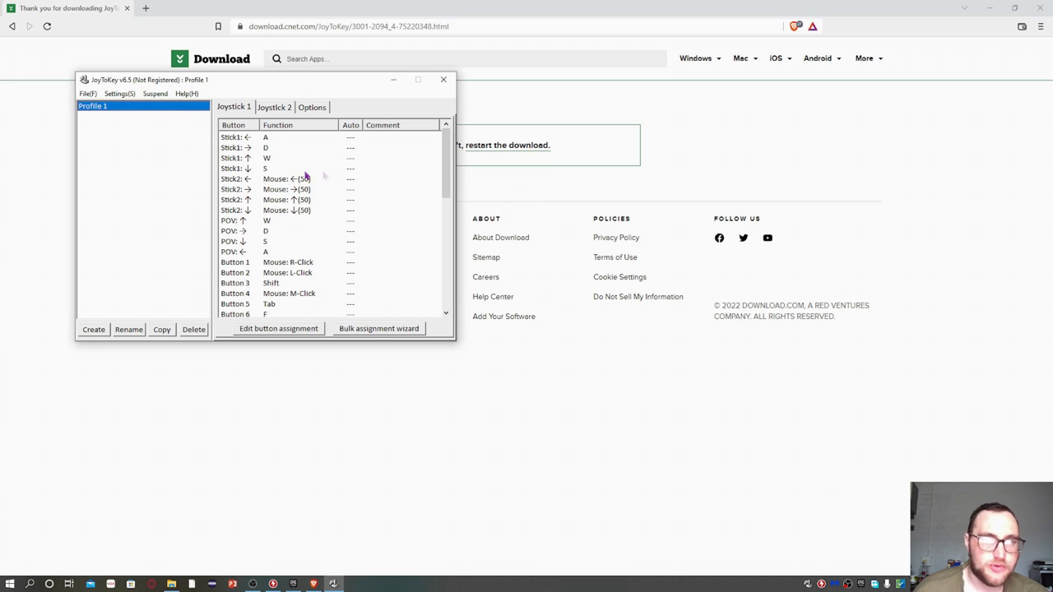
pyautogui.moveTo(339, 203)
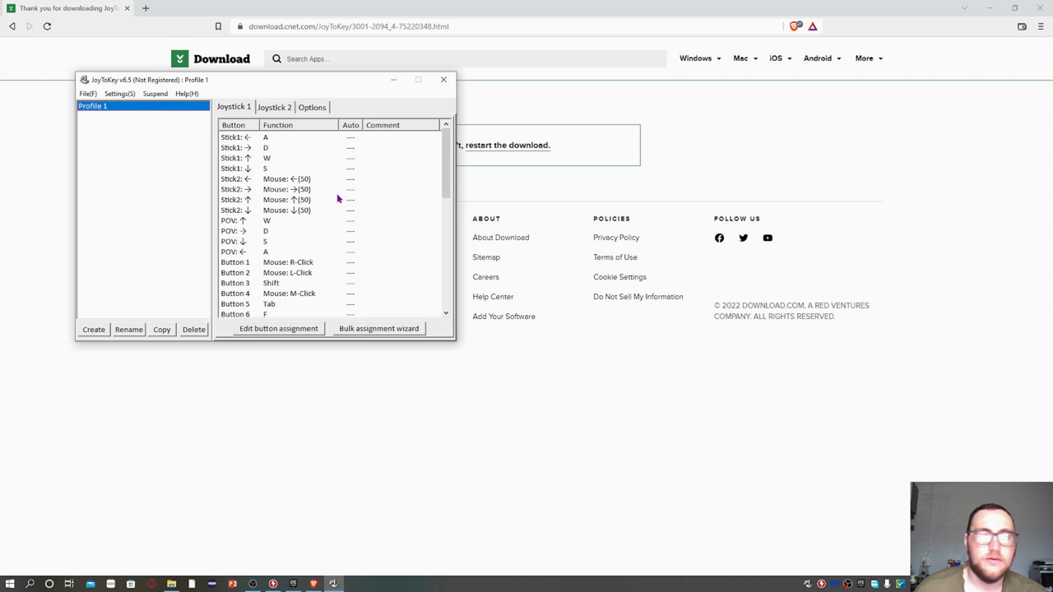
pyautogui.scroll(-3)
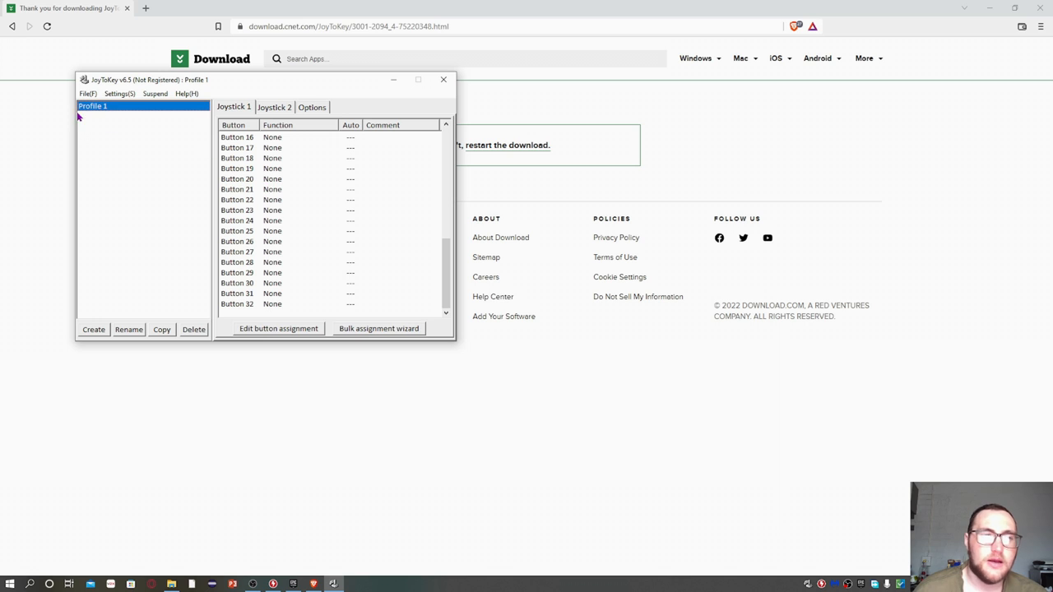
pyautogui.moveTo(275, 140)
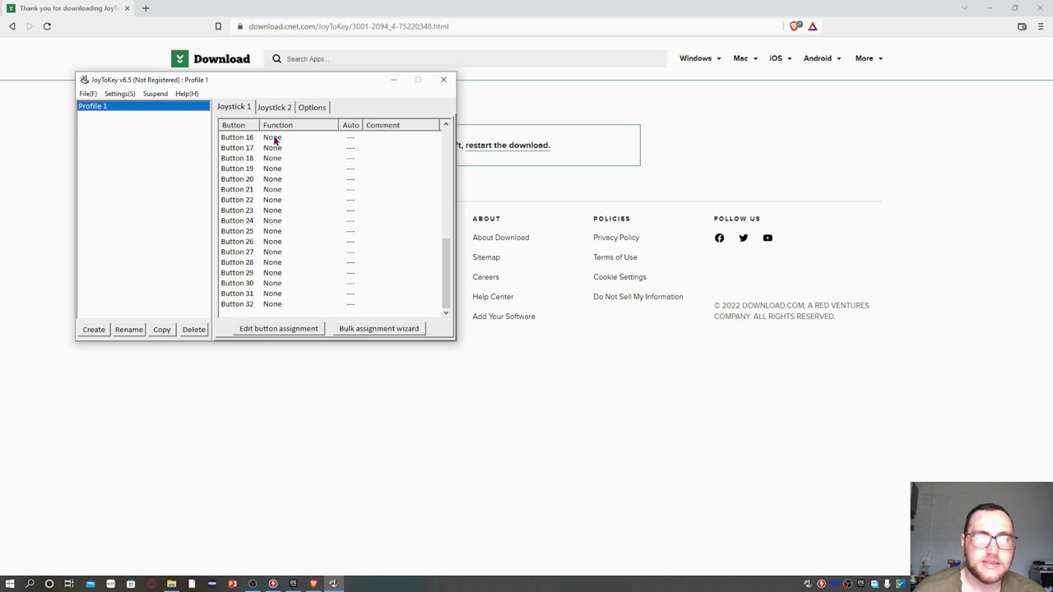
pyautogui.moveTo(312, 164)
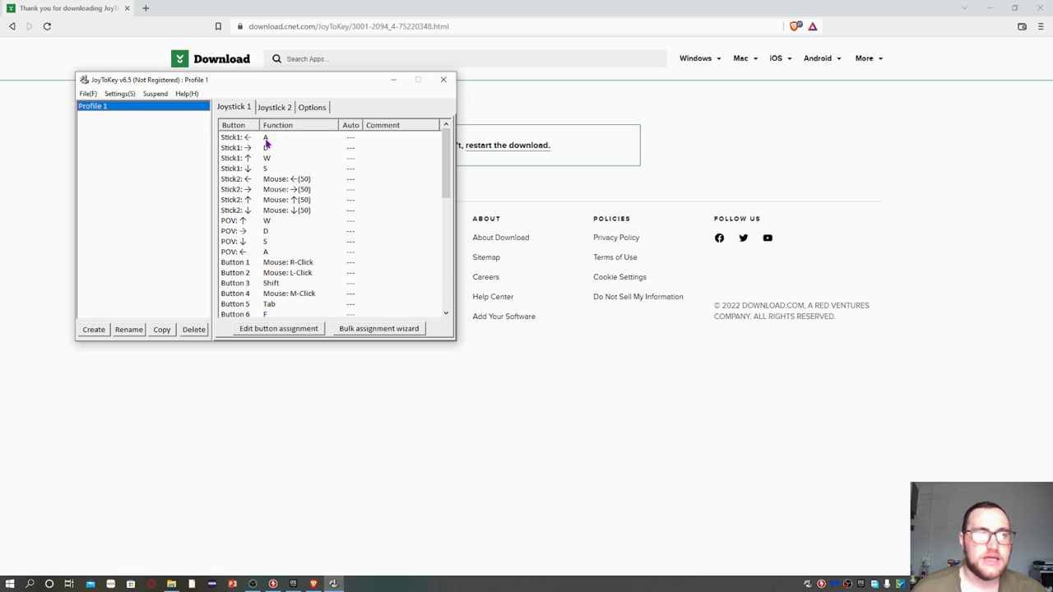
pyautogui.click(265, 138)
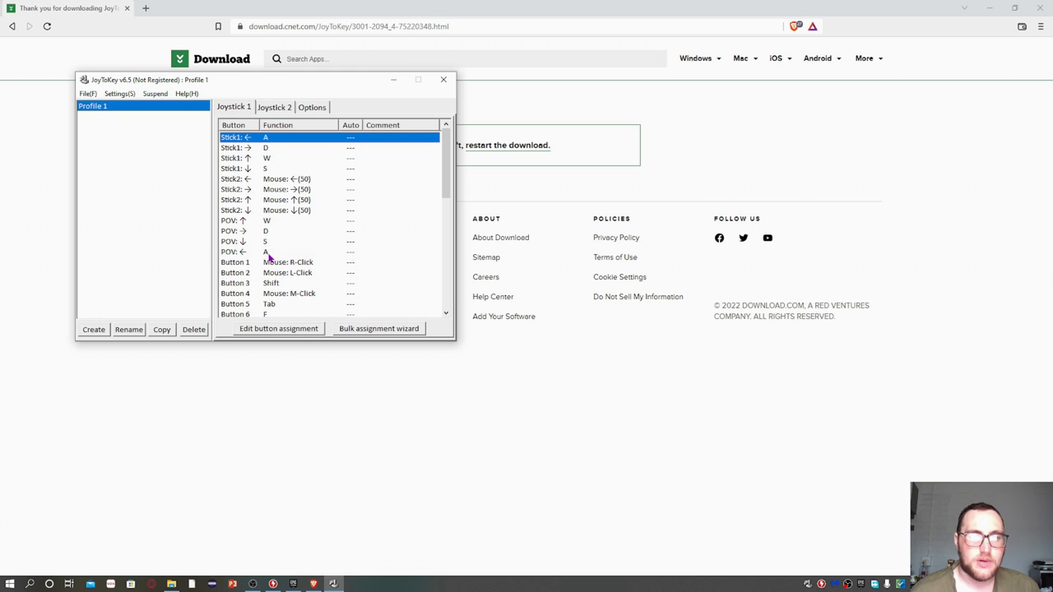
# Open the POV left assignment dialog and view its Mouse emulation settings.
pyautogui.doubleClick(264, 252)
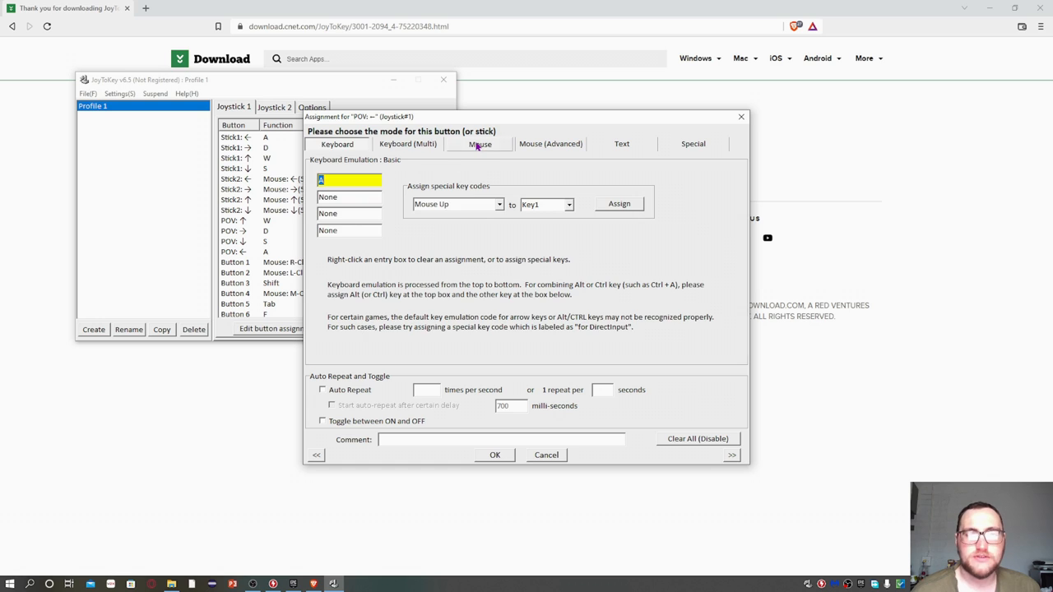
pyautogui.click(479, 143)
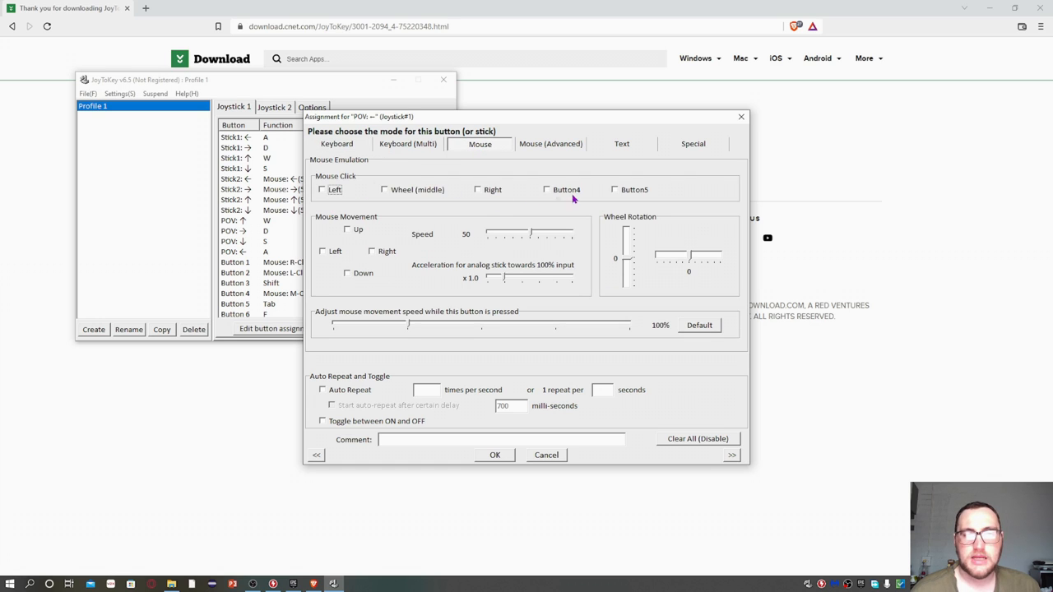
pyautogui.moveTo(391, 183)
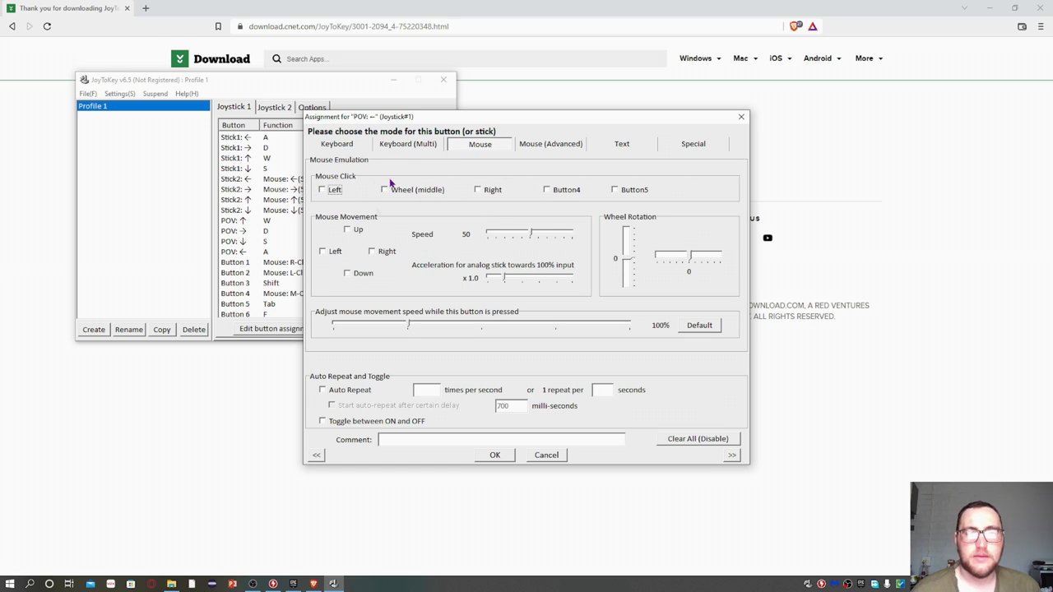
pyautogui.moveTo(391, 277)
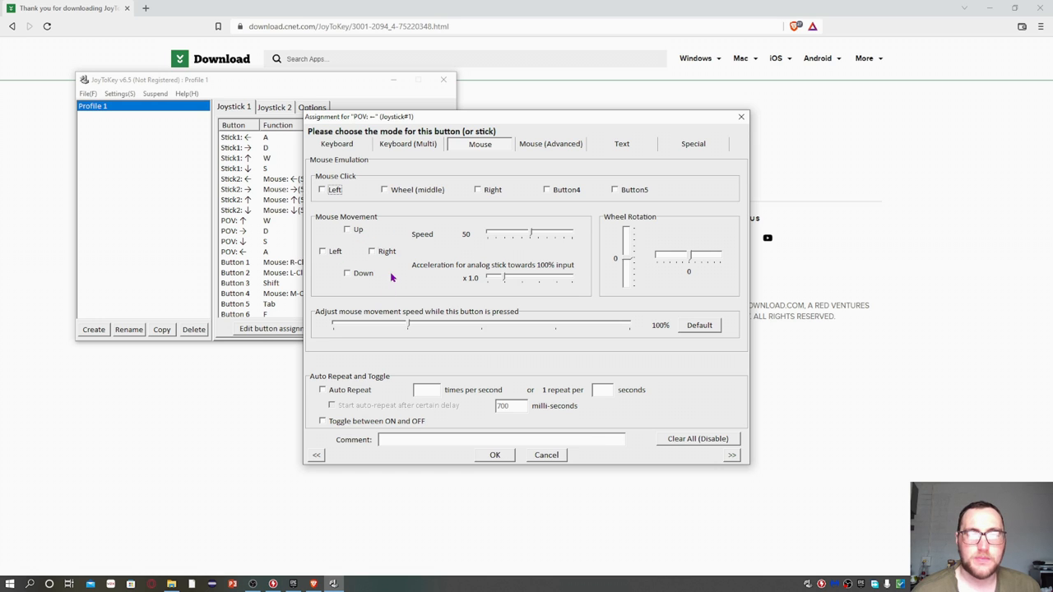
pyautogui.moveTo(842, 102)
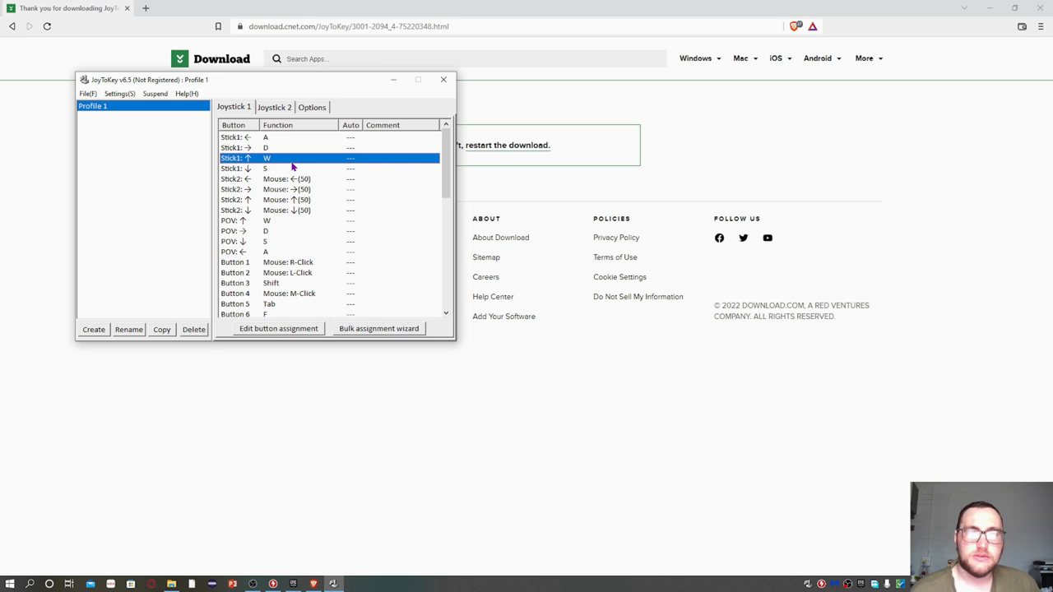
pyautogui.moveTo(300, 188)
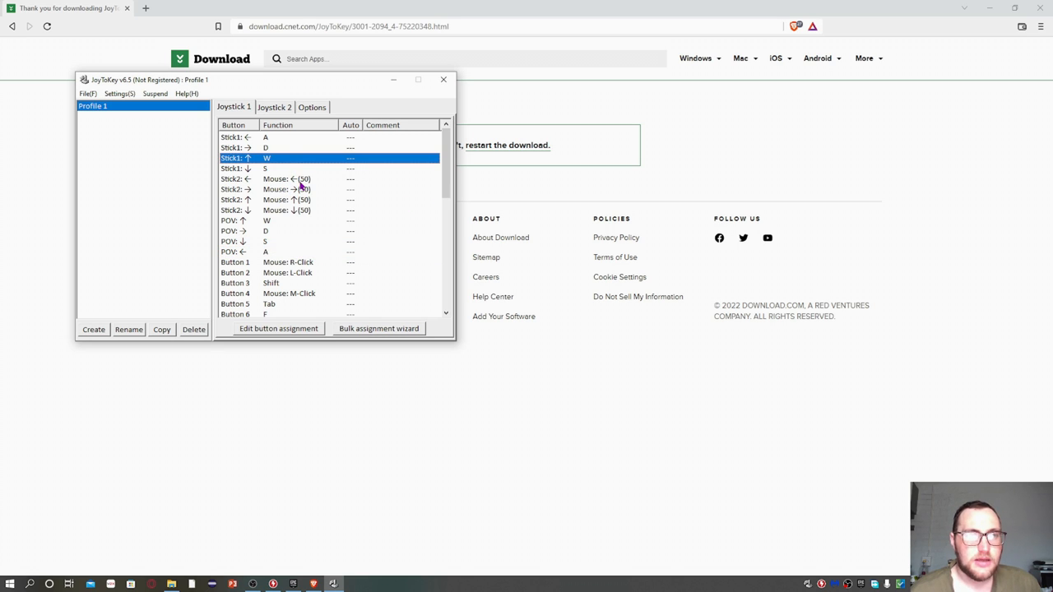
pyautogui.moveTo(251, 158)
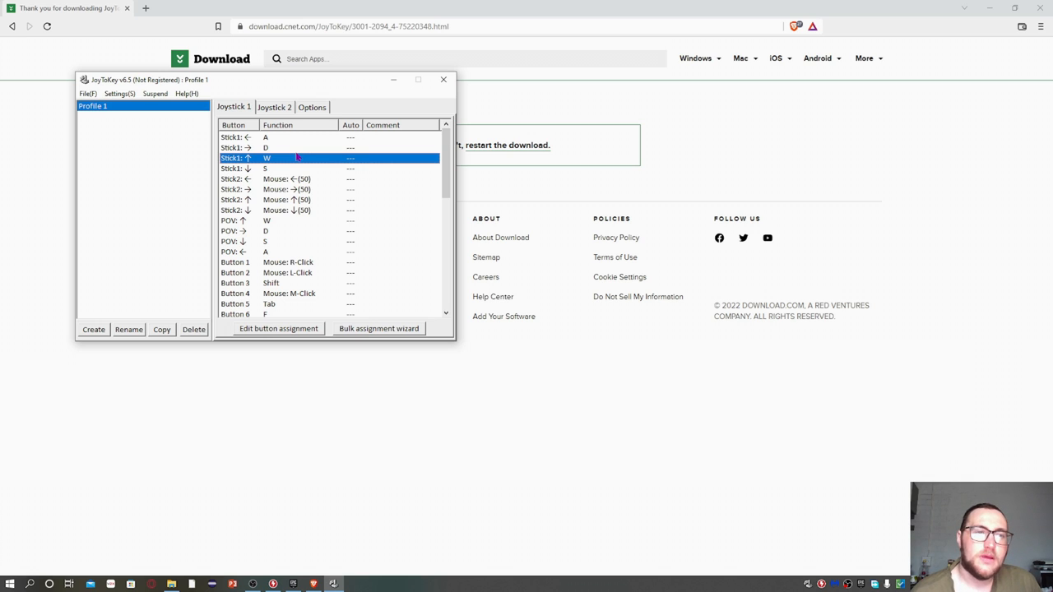
pyautogui.moveTo(345, 219)
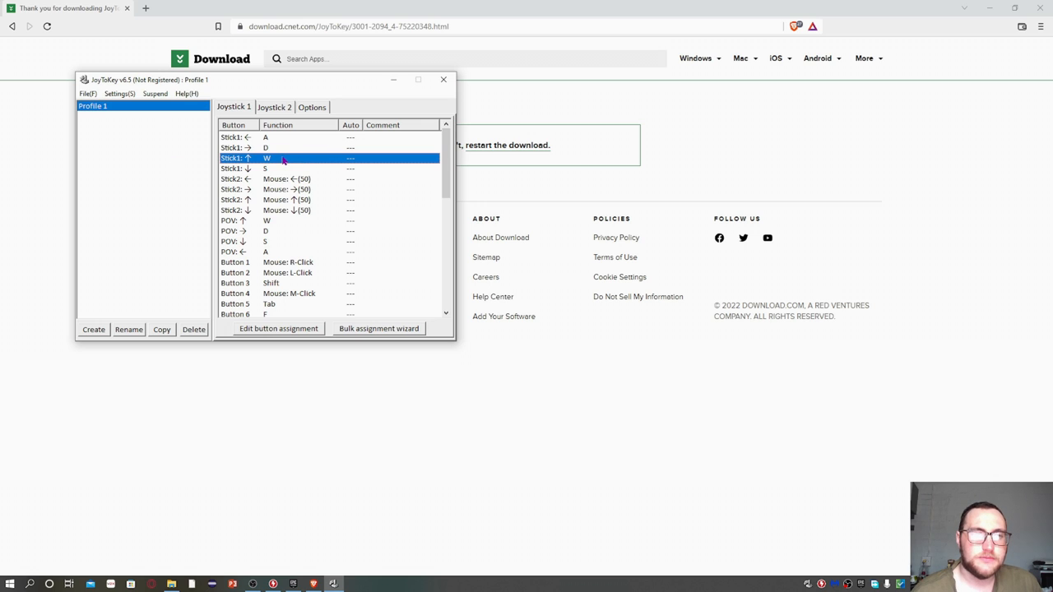
pyautogui.moveTo(256, 169)
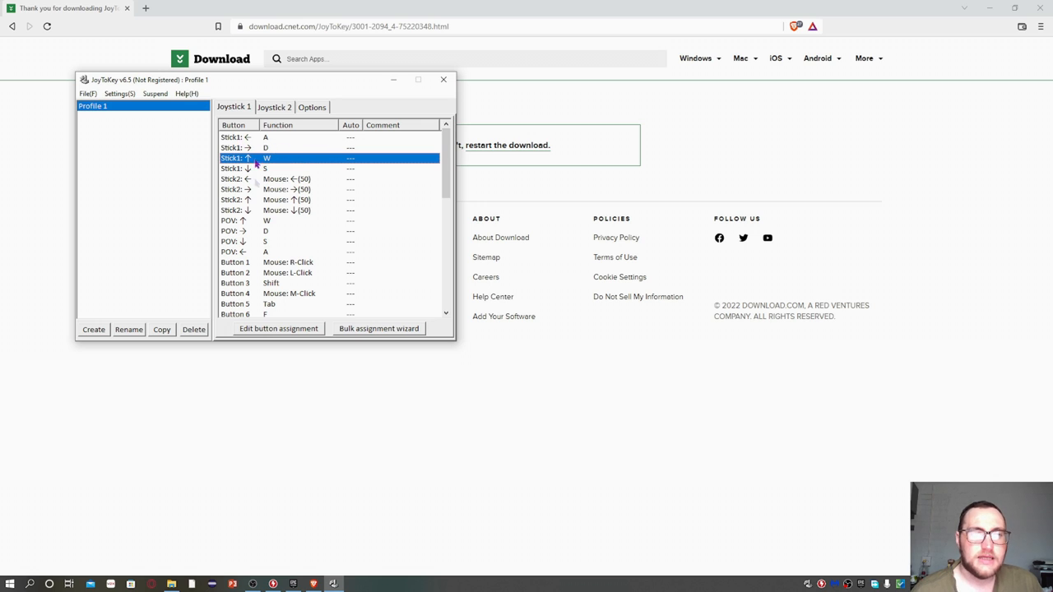
pyautogui.moveTo(259, 169)
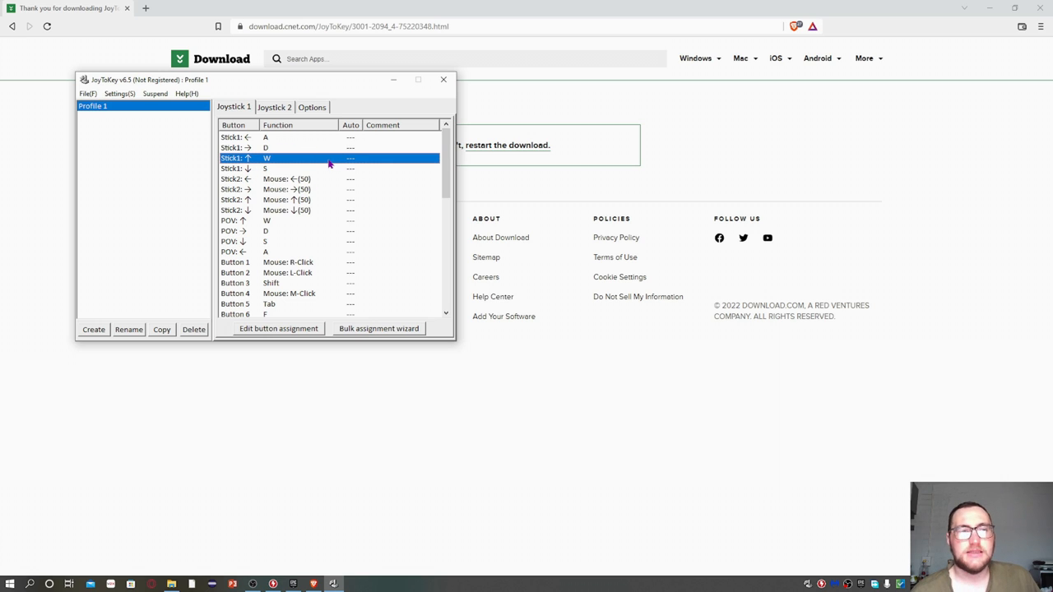
pyautogui.moveTo(294, 184)
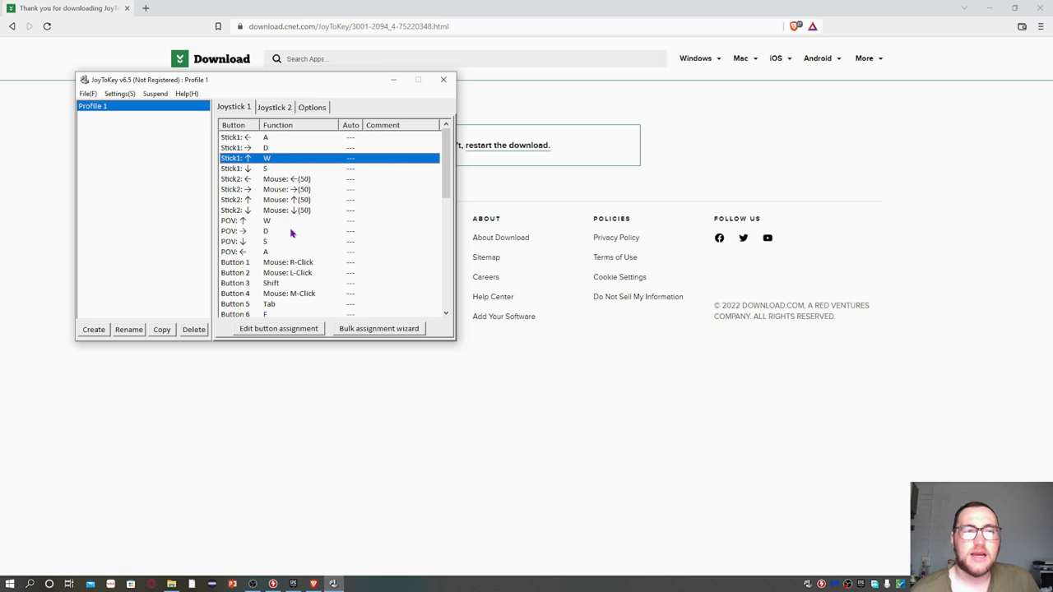
pyautogui.moveTo(327, 201)
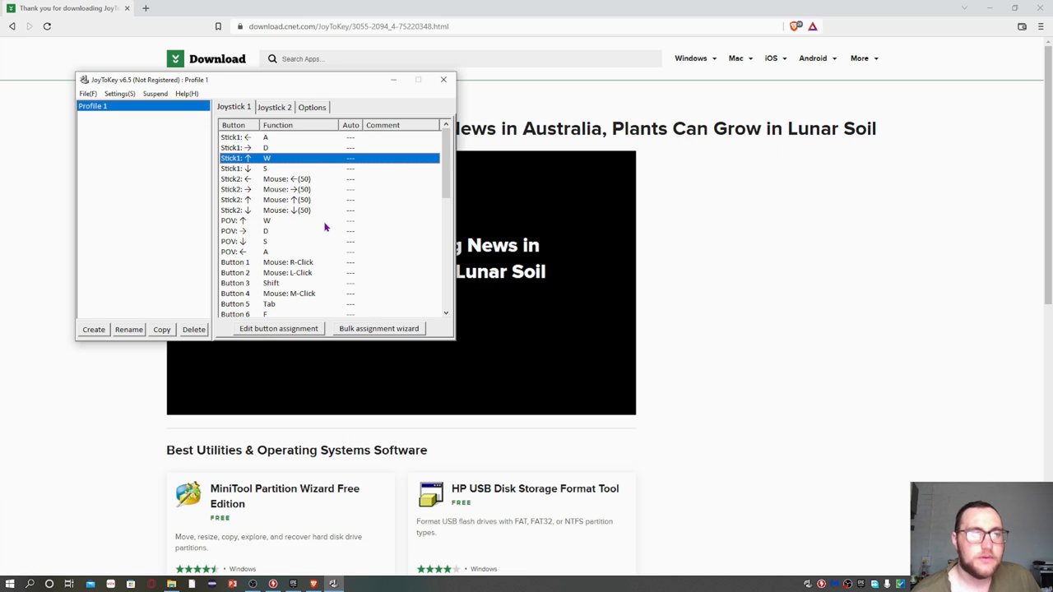
# Scroll through the 129-action macro list in Macro Recorder.
pyautogui.scroll(-3)
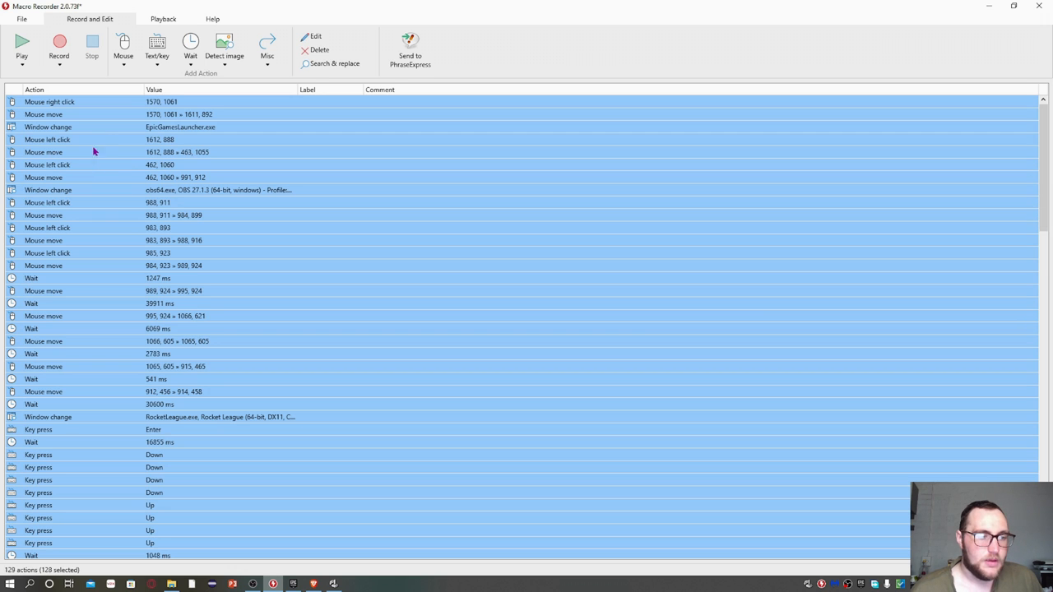
# Clear the 129 recorded macro actions and start a new Macro Recorder recording.
pyautogui.click(59, 43)
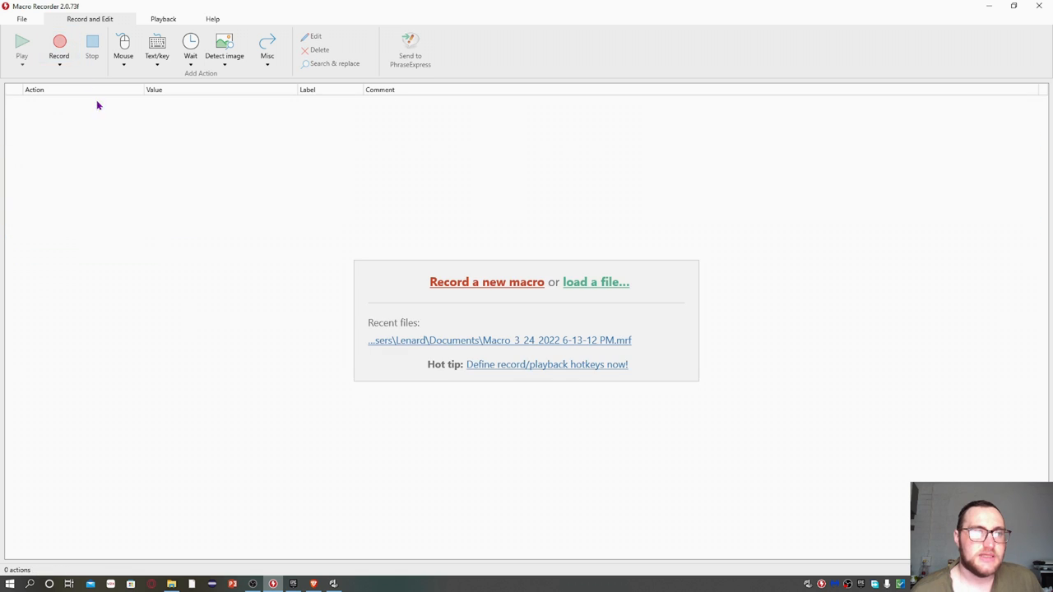
pyautogui.click(59, 46)
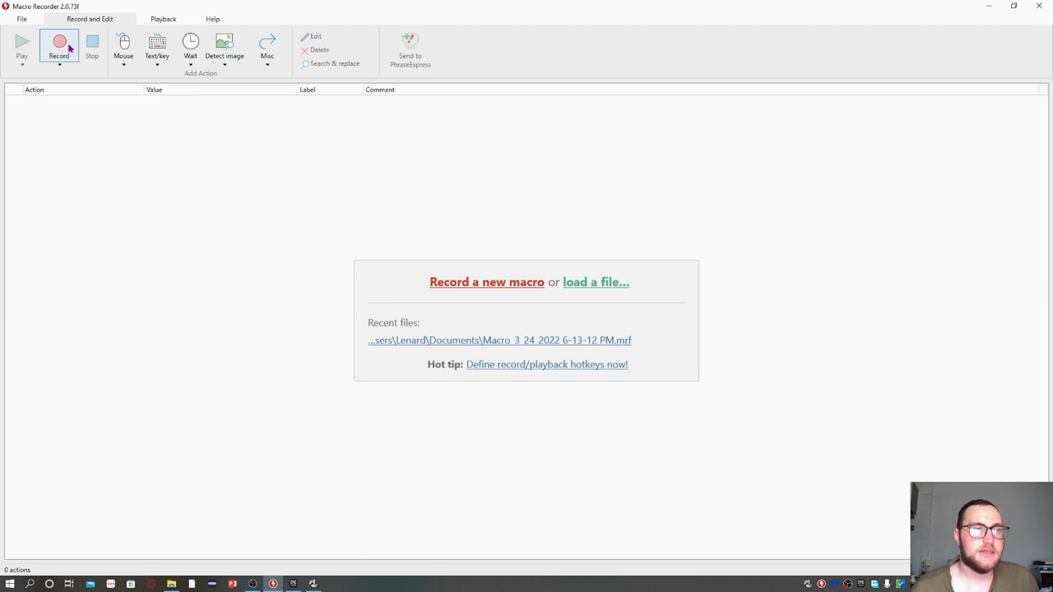
pyautogui.click(58, 46)
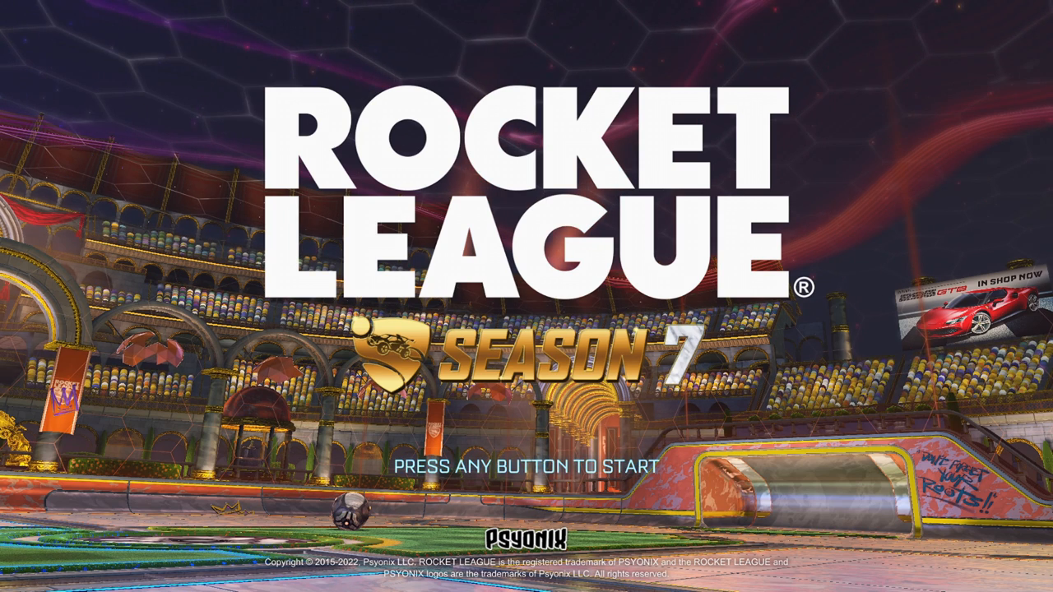
# Go past the title screen to Play > Training > Free Play, showing DFH Stadium (Day) – Soccar.
pyautogui.press('enter')
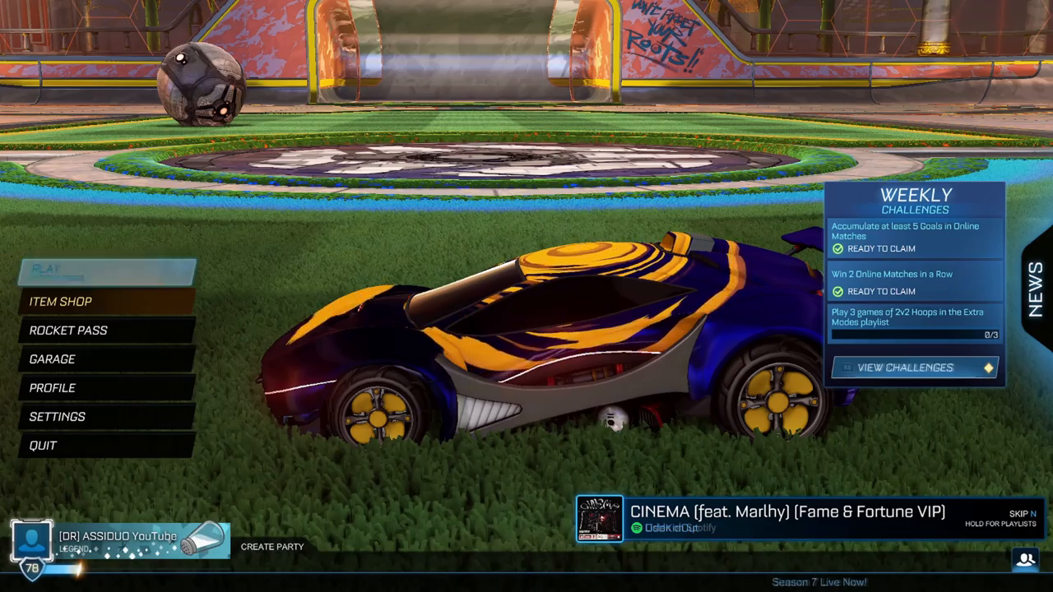
pyautogui.click(47, 269)
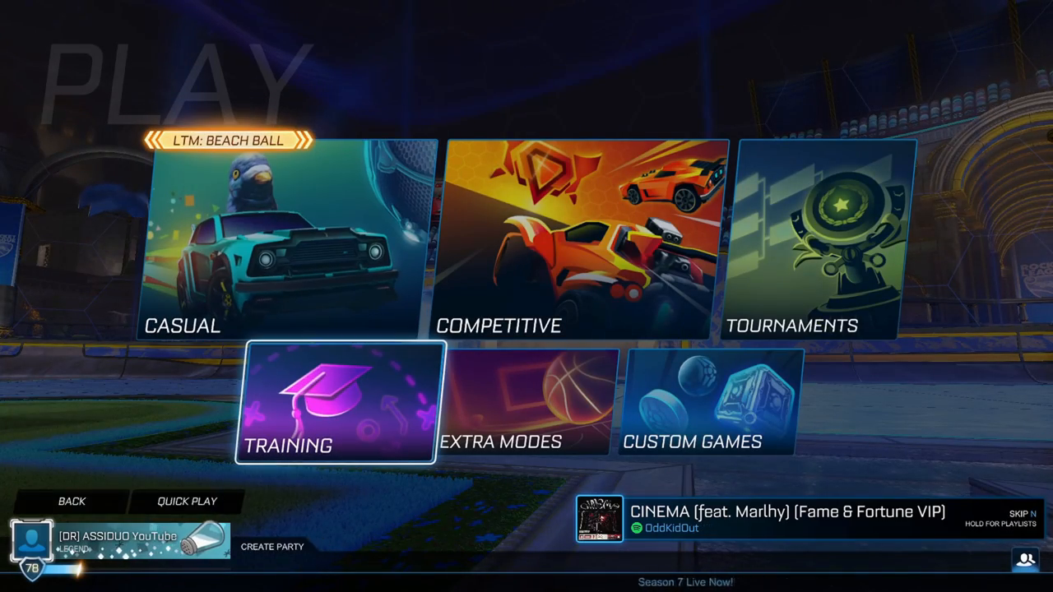
pyautogui.click(335, 403)
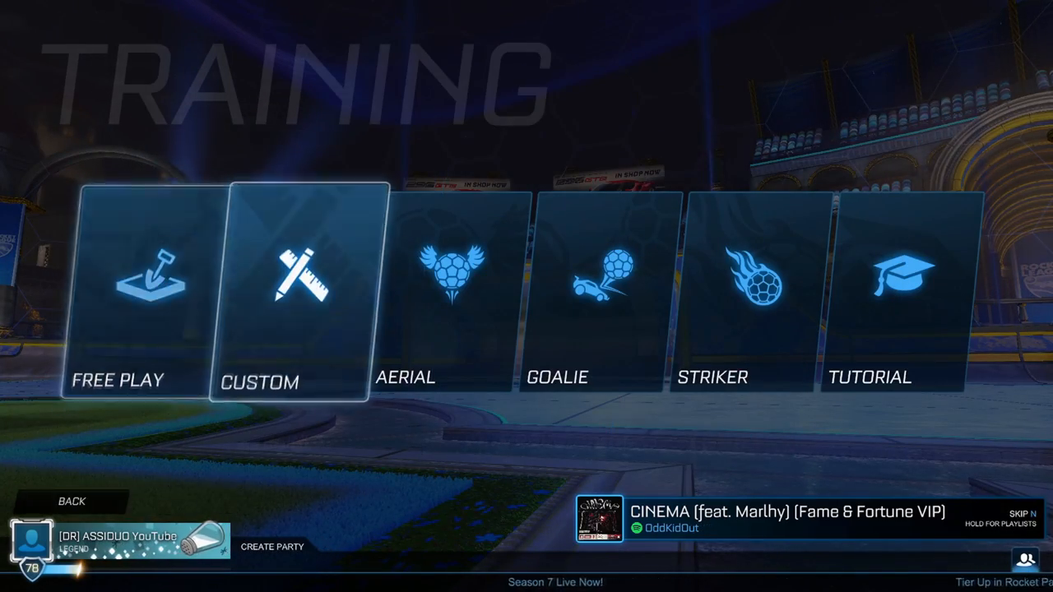
pyautogui.click(293, 297)
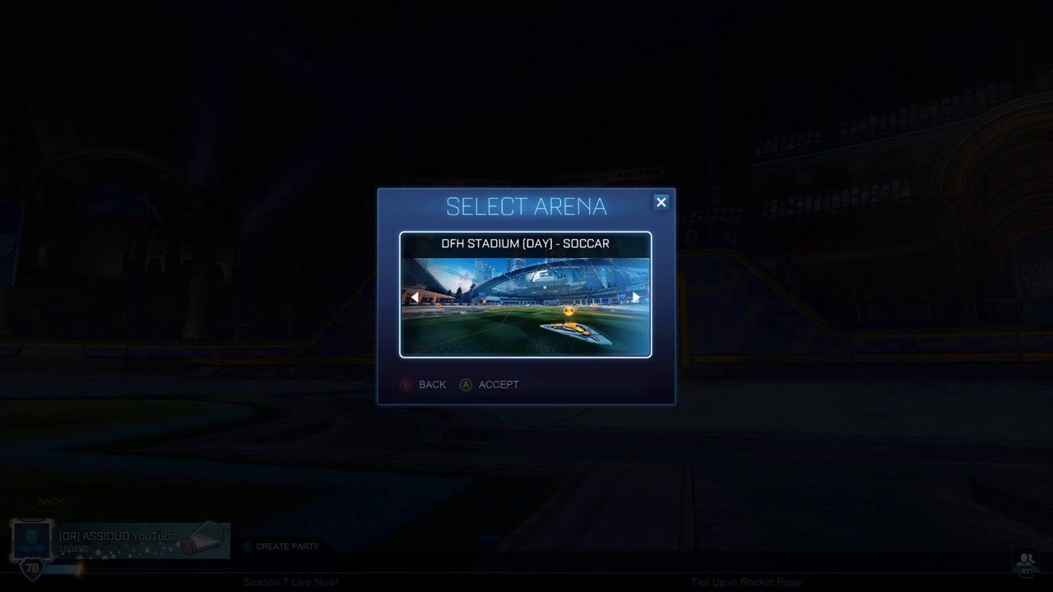
# Accept DFH Stadium, play Free Play until a goal, then pause and resume.
pyautogui.click(469, 384)
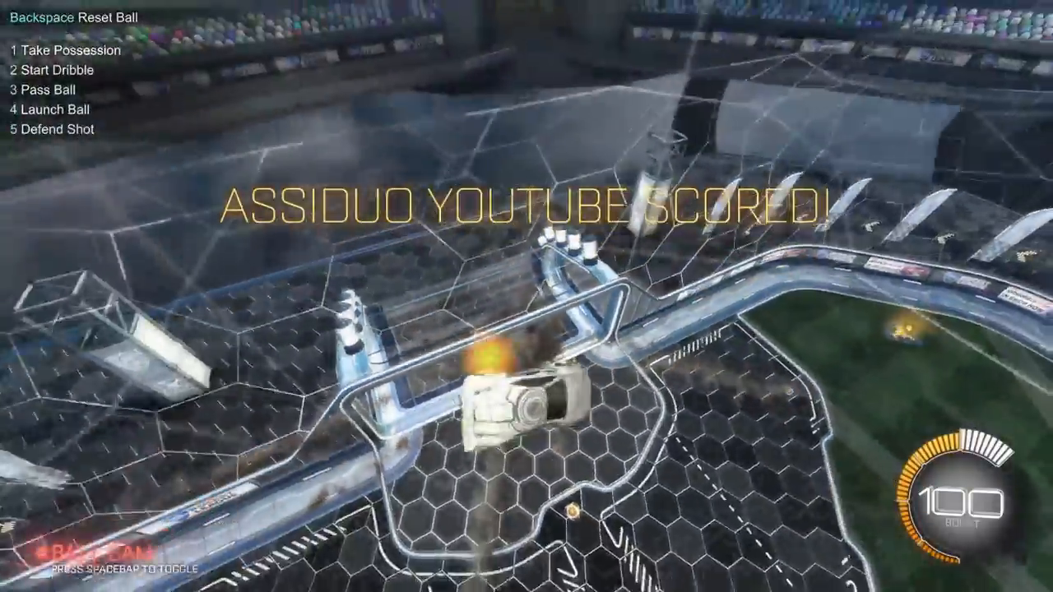
pyautogui.press('Escape')
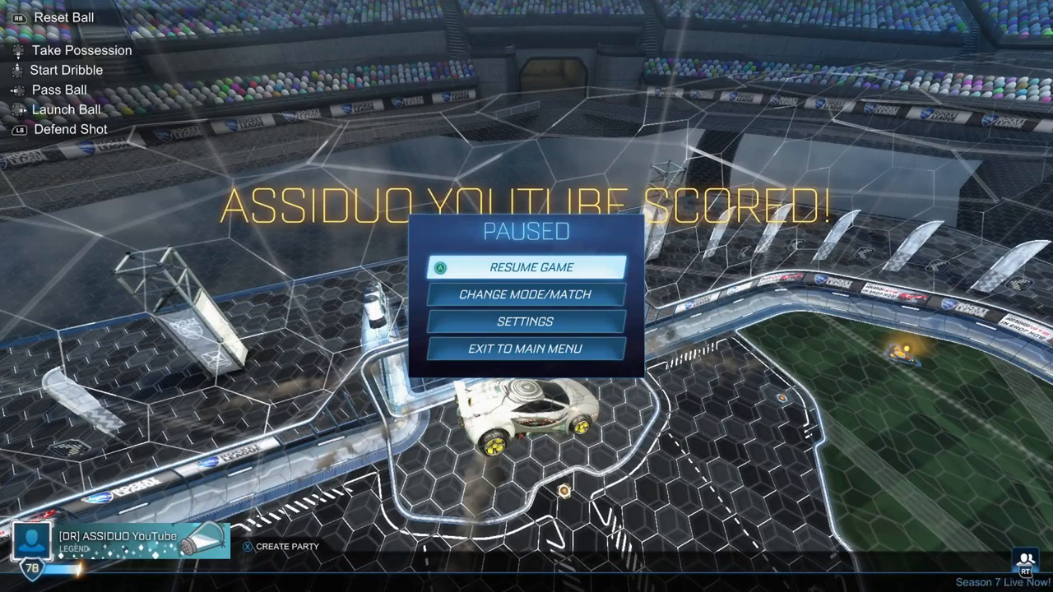
pyautogui.click(525, 267)
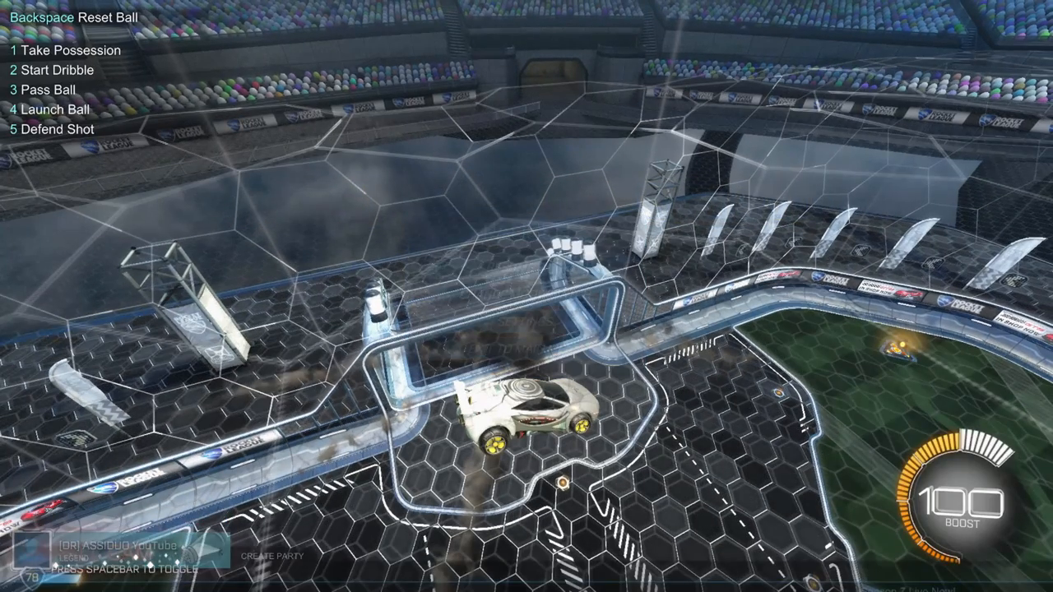